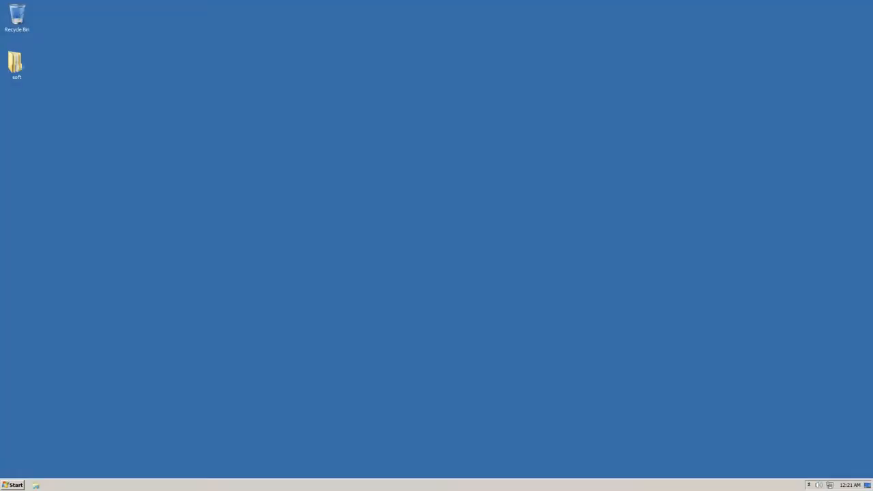
mouse_move(614, 163)
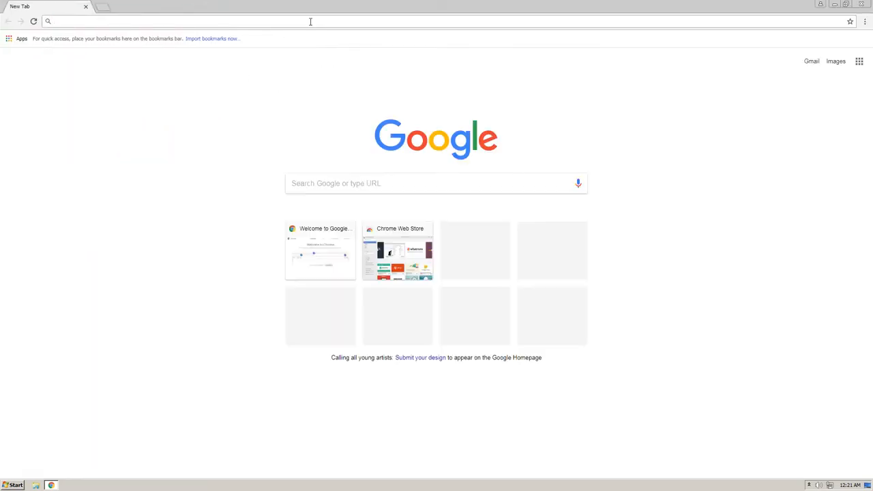
Navigate Chrome to onenote.com from the address bar
type("o")
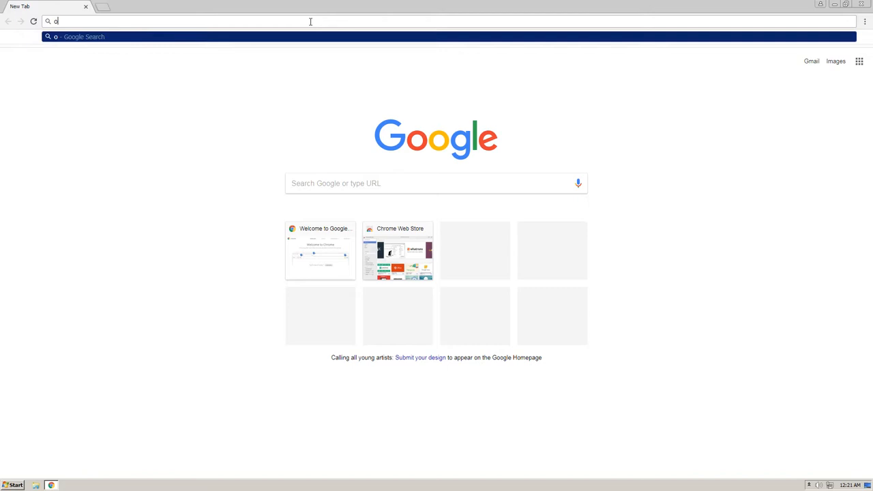
type("nenote.com")
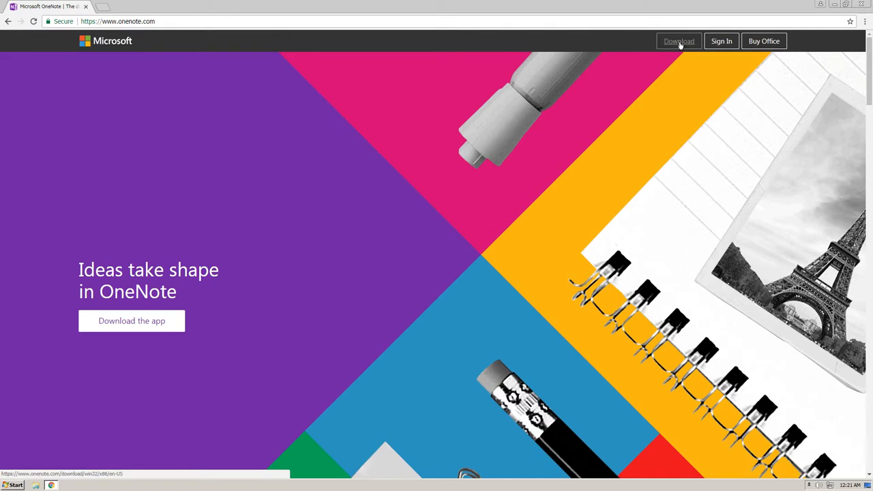
Download the OneNote installer, run it and approve User Account Control so Office starts downloading
left_click(679, 41)
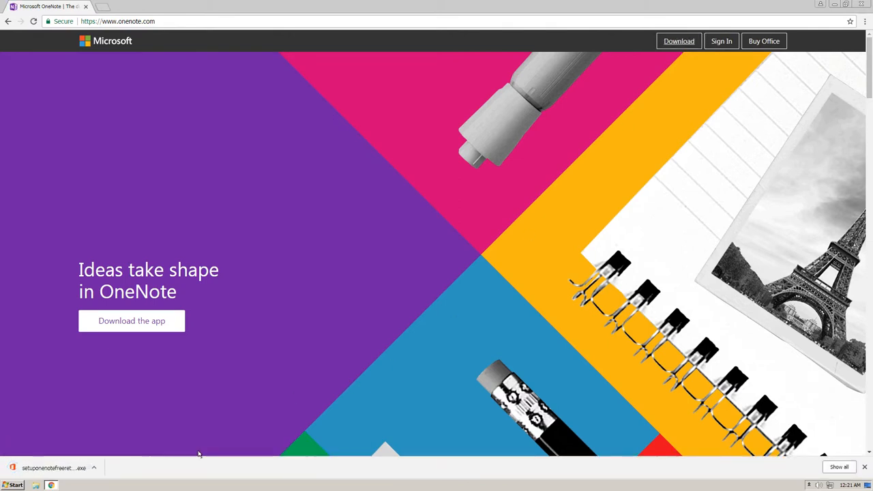
left_click(53, 468)
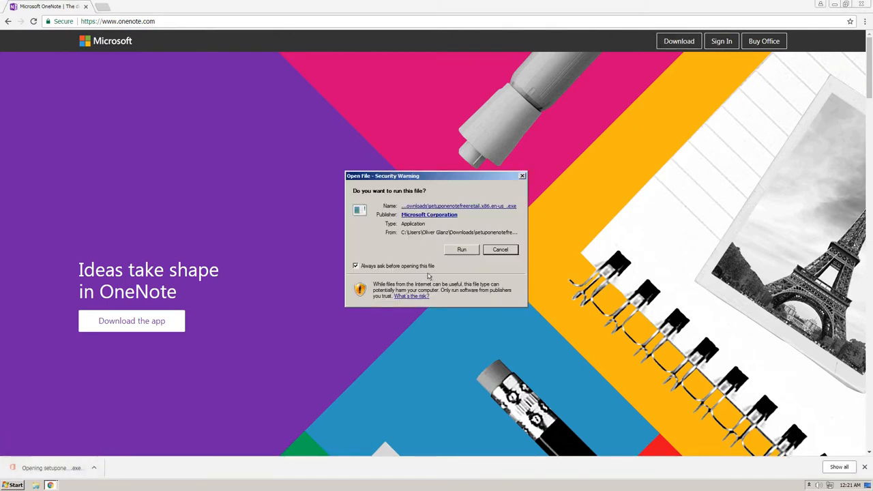
left_click(461, 248)
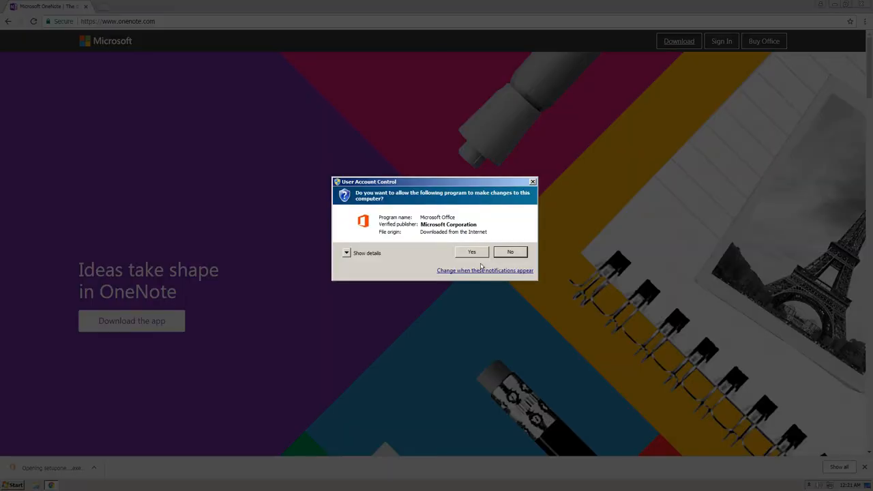
left_click(472, 251)
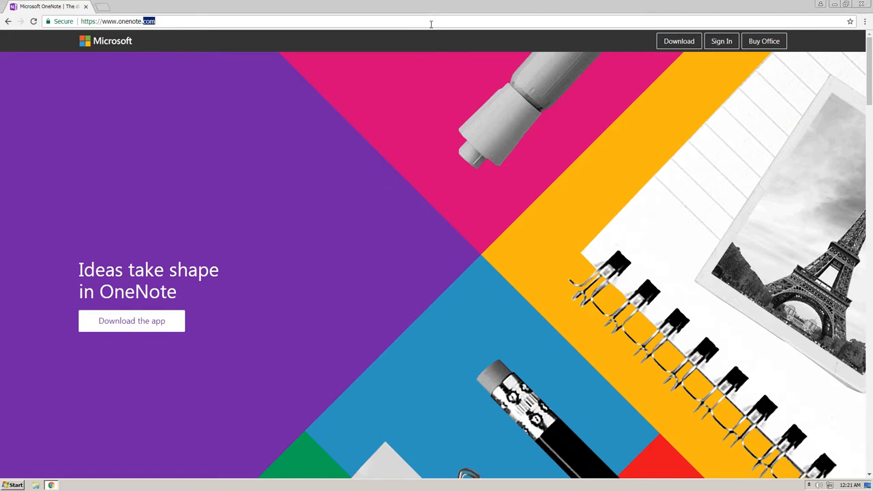
left_click(678, 41)
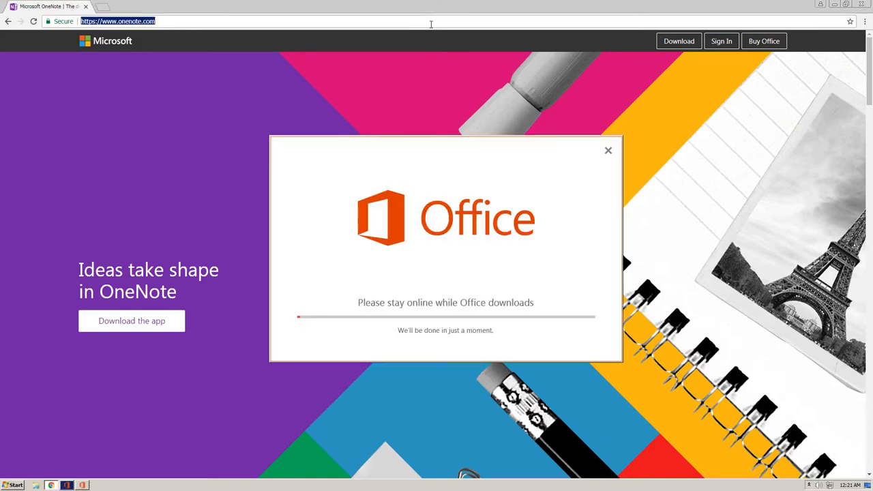
Go to Gmail and reach its sign-in page
type("gmail")
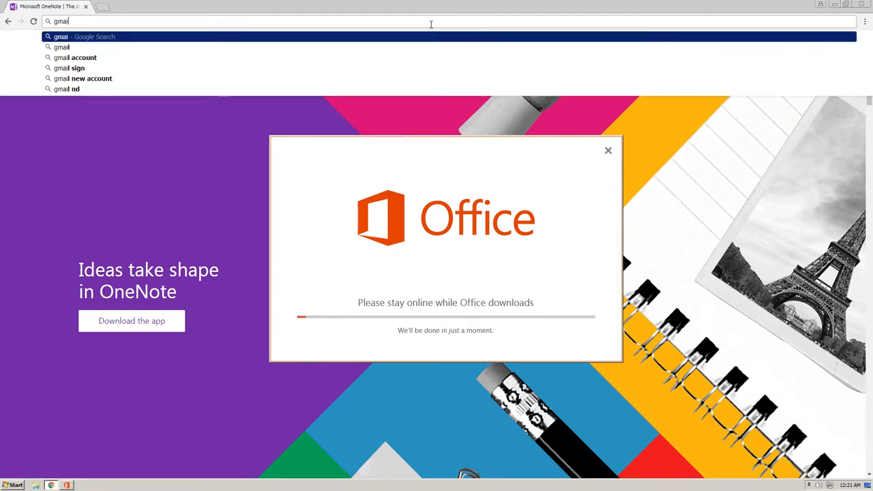
left_click(62, 47)
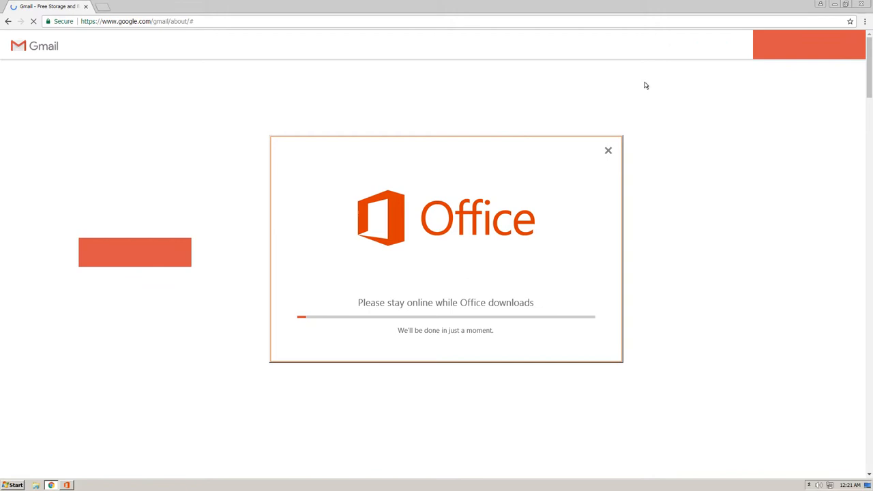
left_click(608, 150)
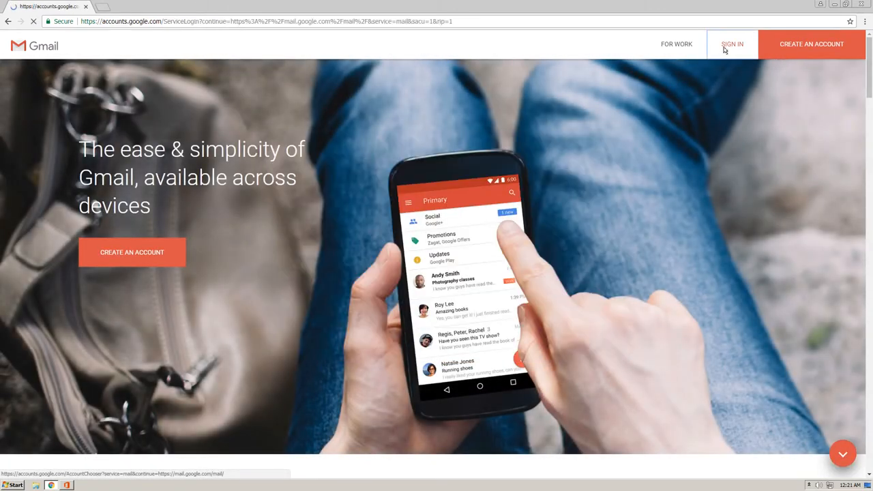
left_click(731, 44)
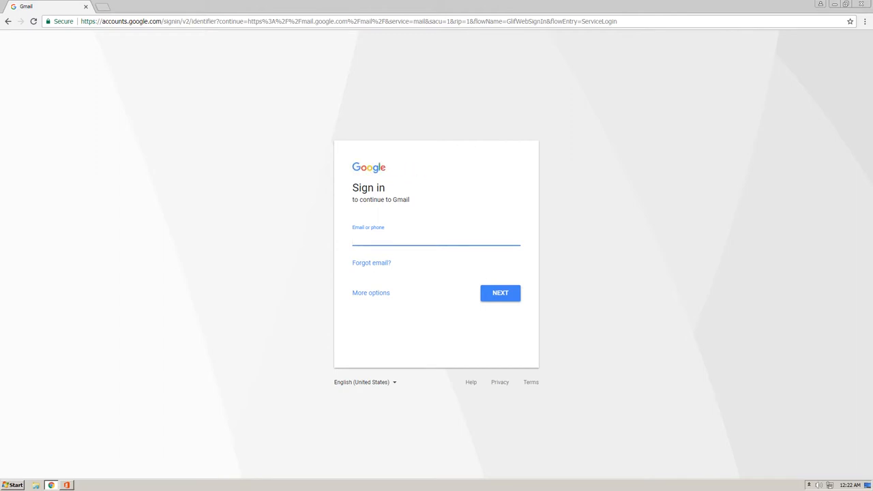
type("v")
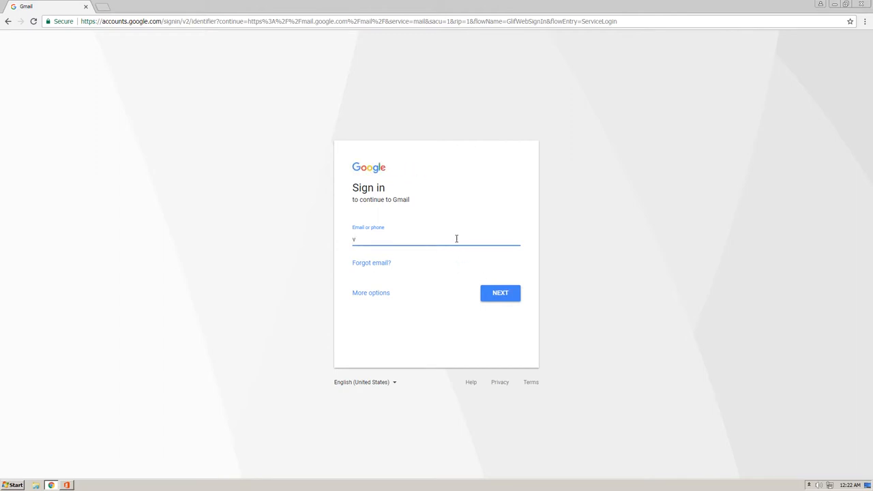
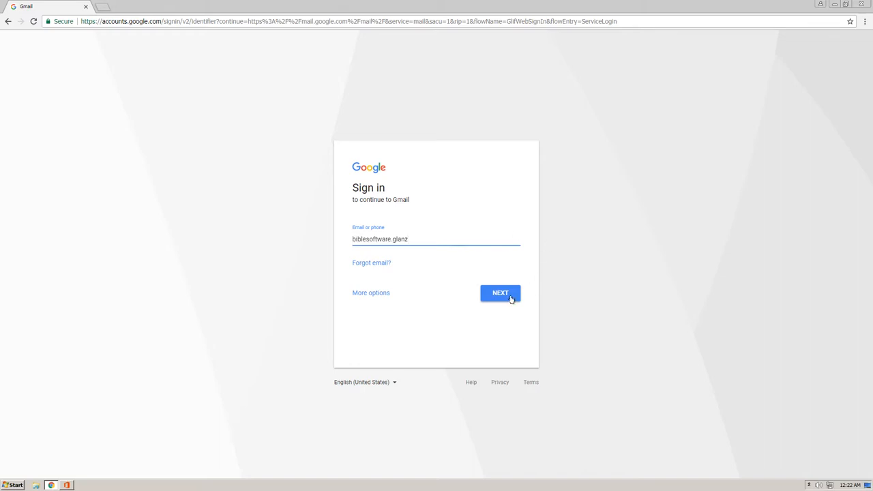
left_click(499, 292)
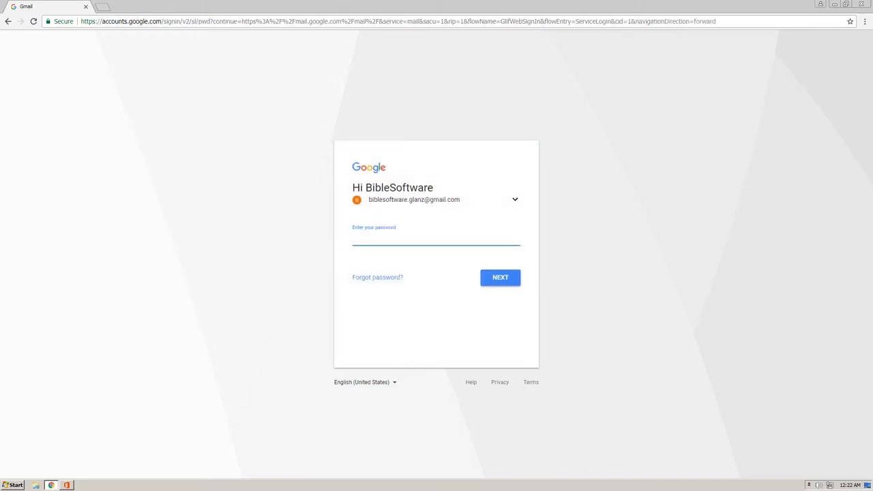
type("password")
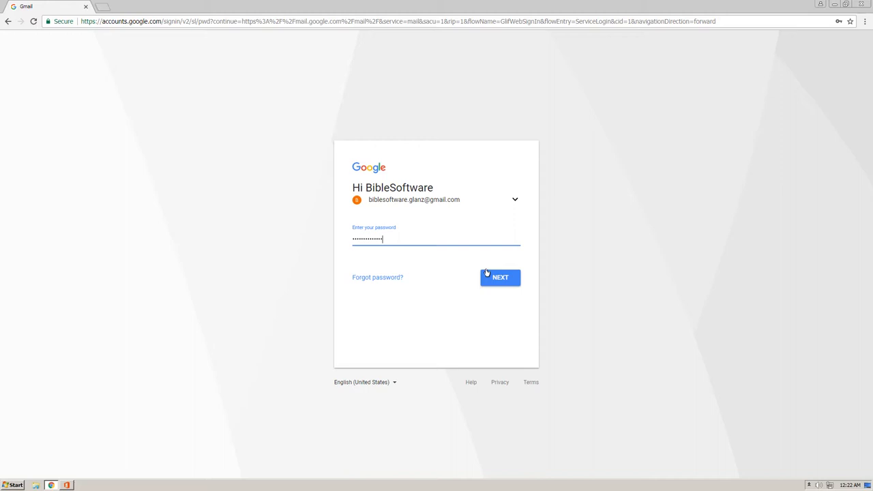
left_click(499, 277)
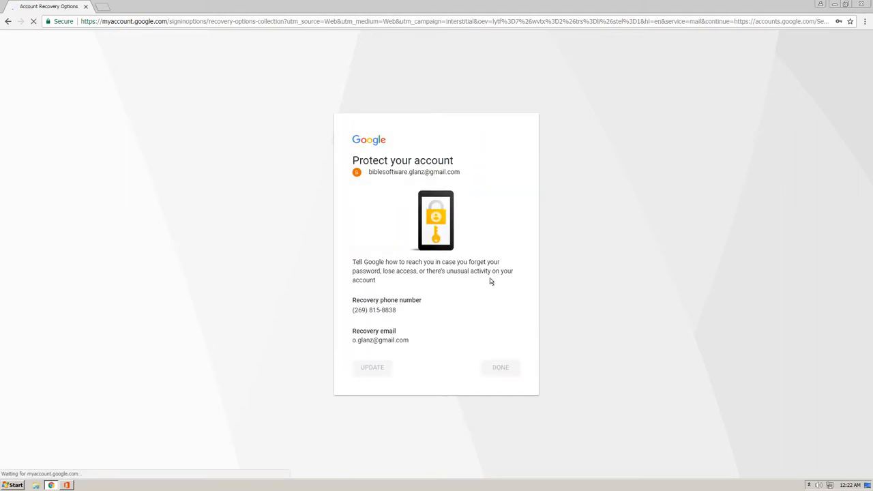
left_click(499, 367)
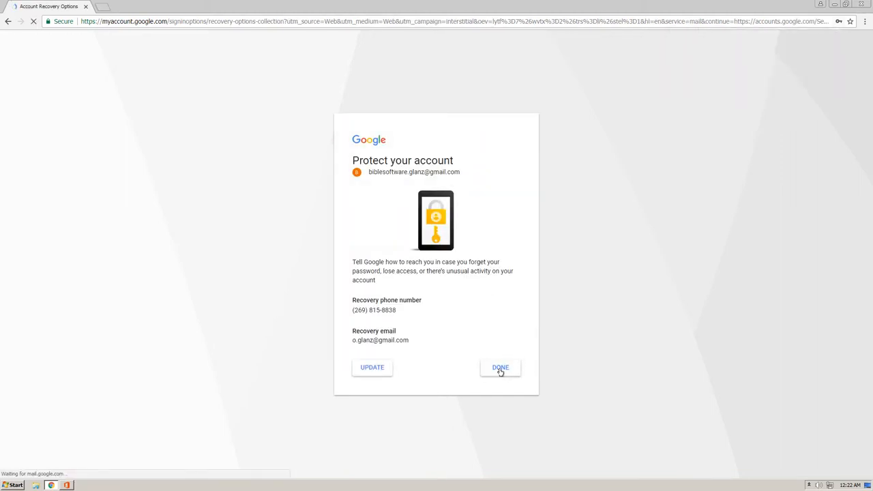
left_click(499, 367)
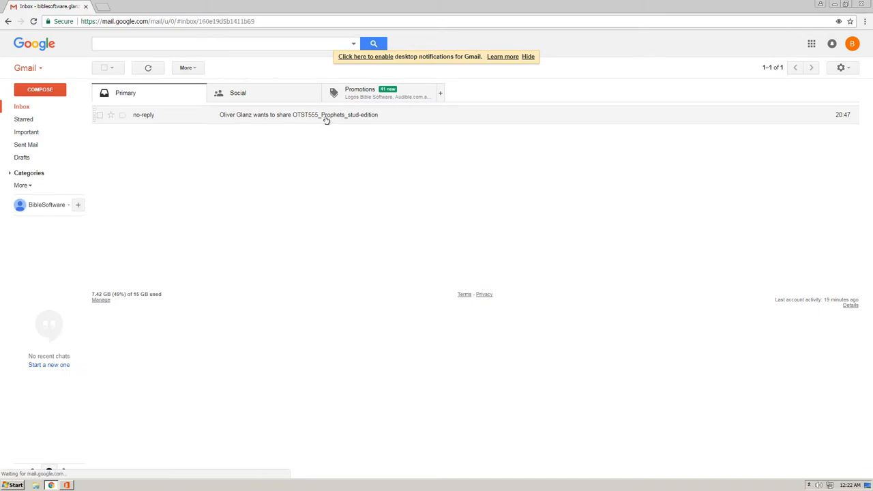
Open the 'wants to share OTST555_Prophets_stud-edition' email
left_click(297, 114)
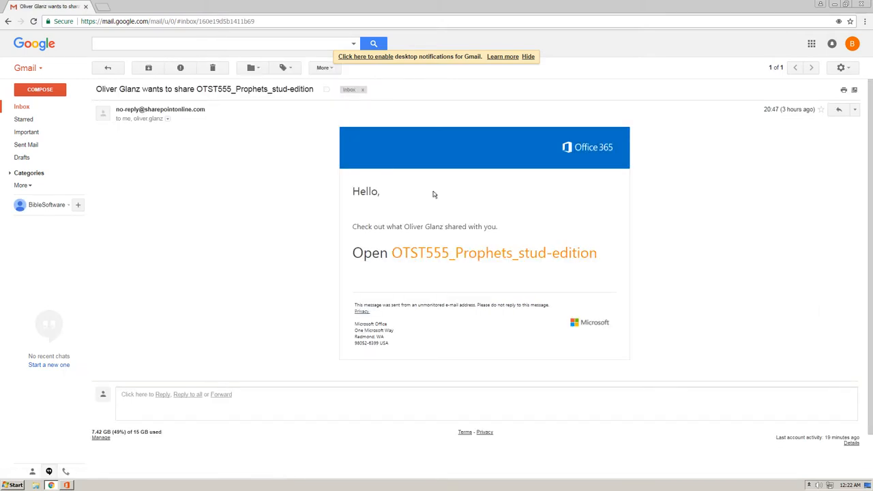
mouse_move(351, 238)
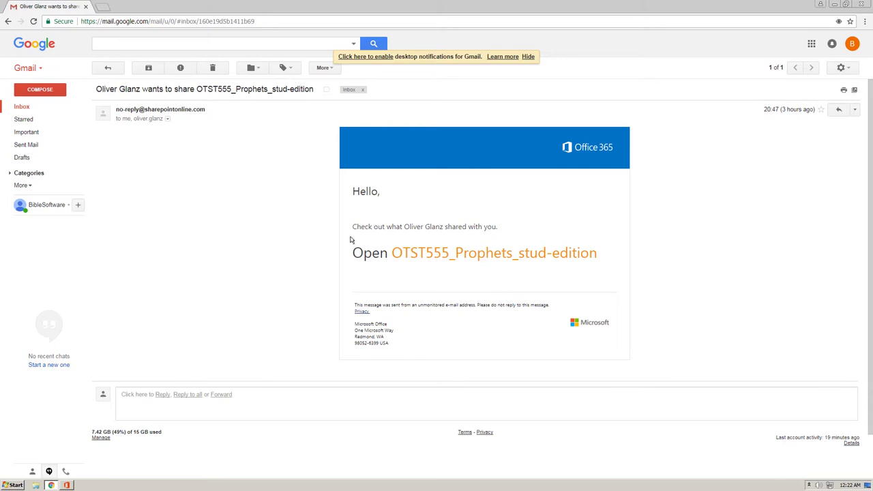
mouse_move(368, 257)
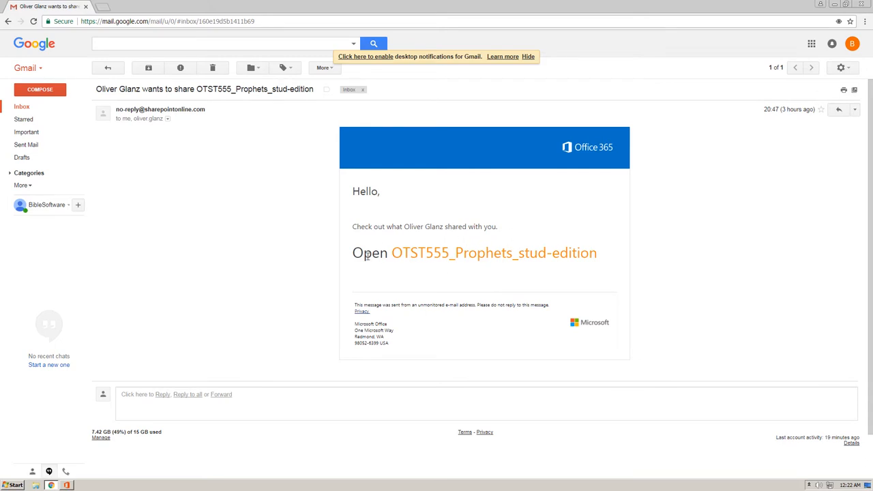
mouse_move(462, 253)
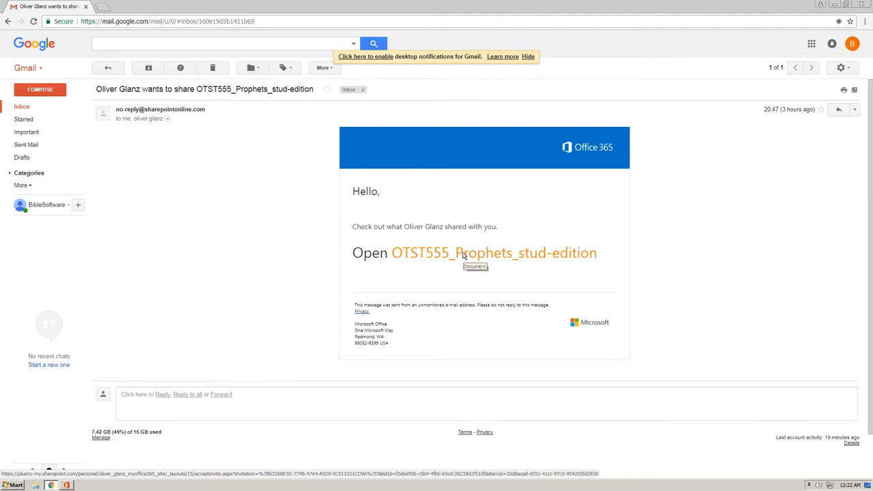
left_click(494, 253)
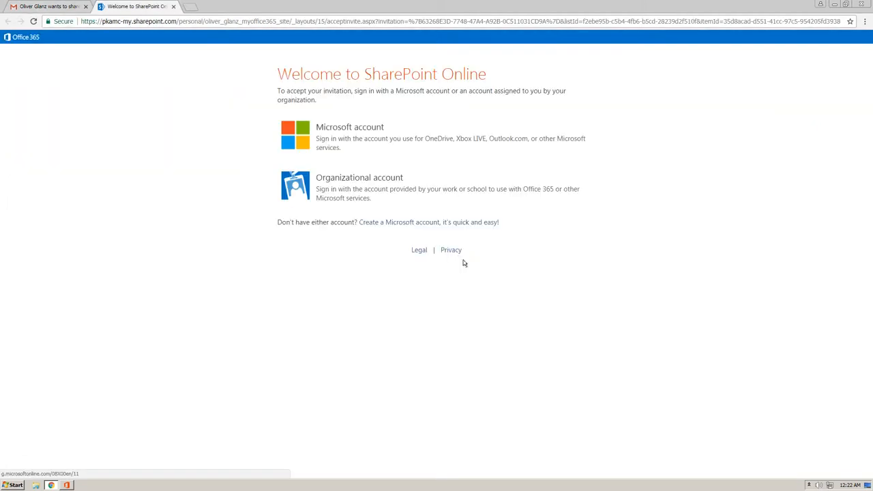
mouse_move(341, 135)
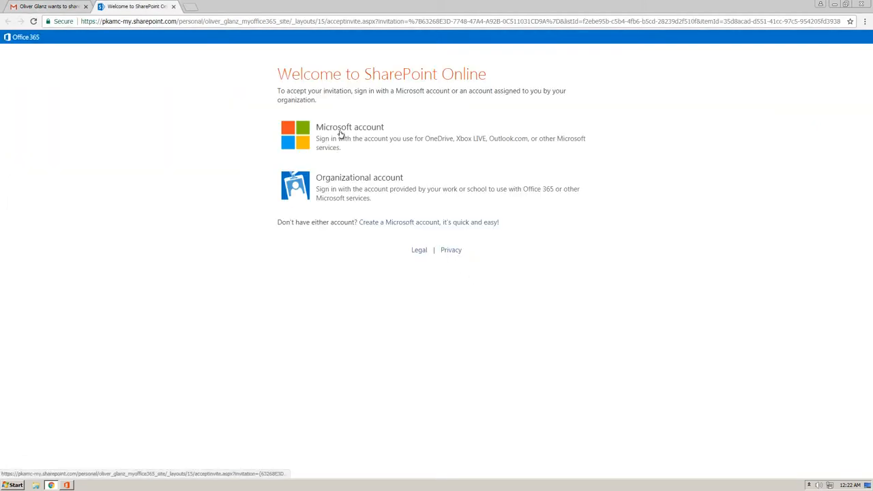
left_click(350, 127)
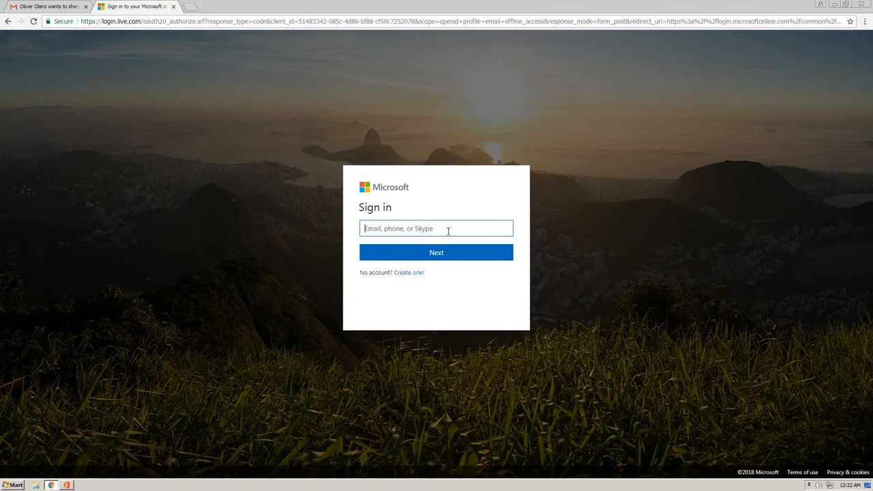
mouse_move(439, 230)
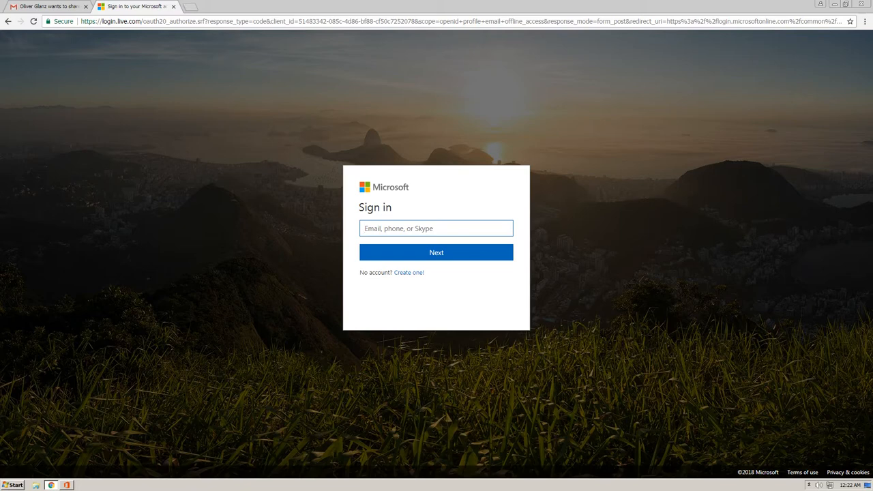
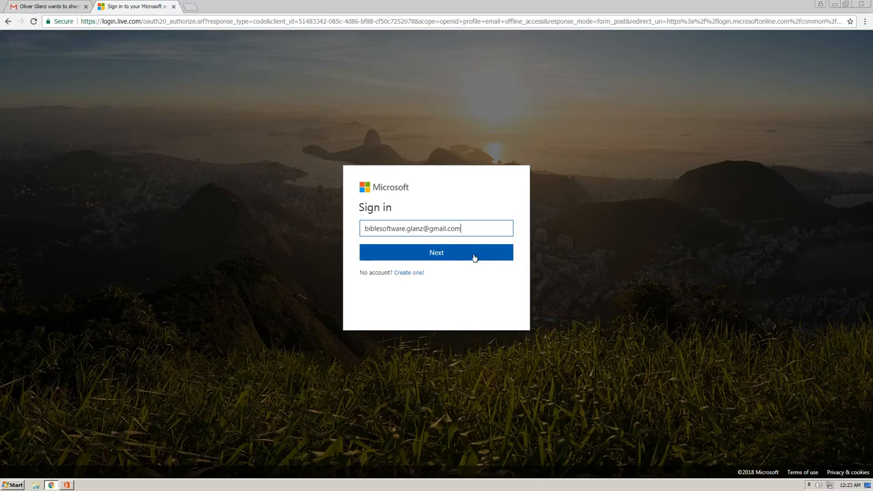
left_click(436, 252)
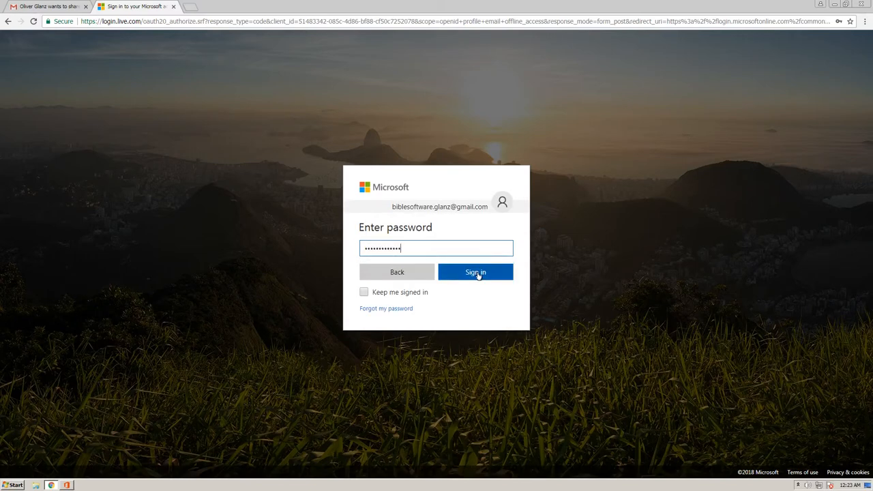
left_click(474, 273)
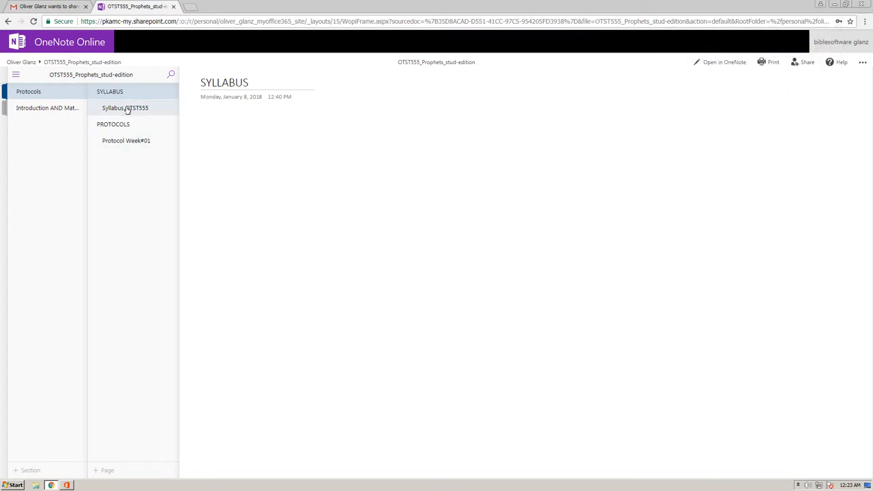
View the Syllabus OTST555 and Protocol Week#01 pages, then the Introduction AND Materials section
left_click(125, 108)
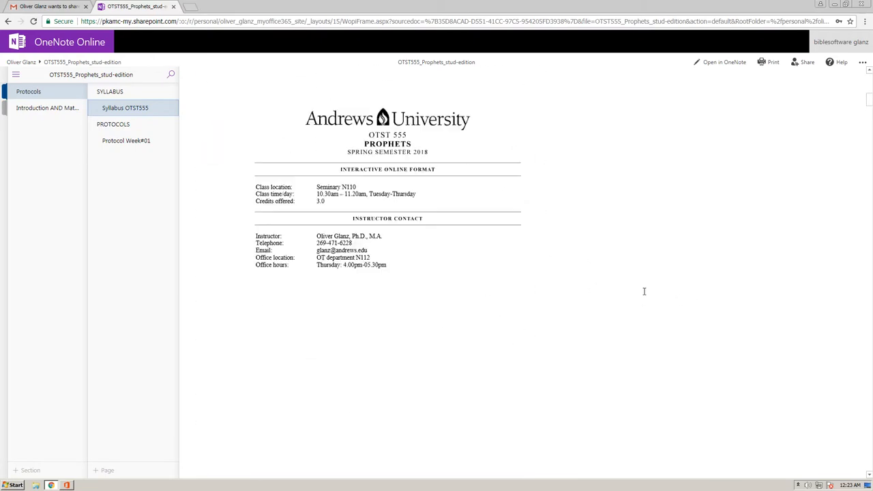
left_click(125, 140)
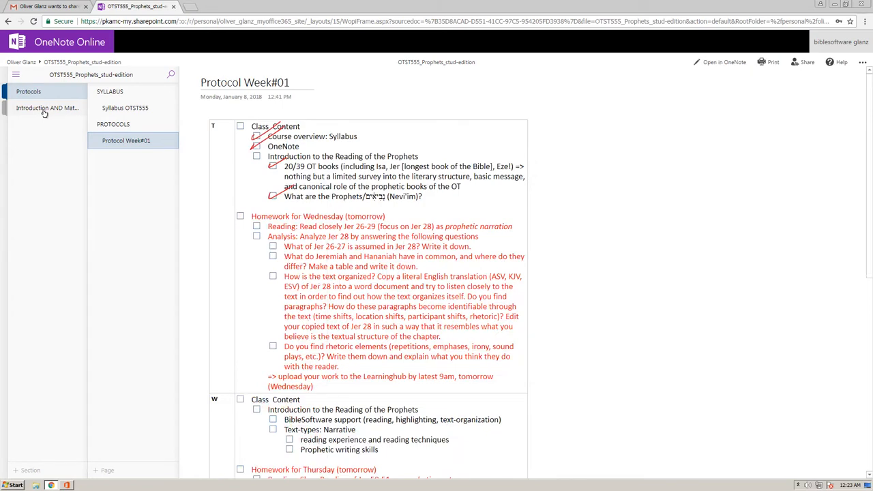
left_click(47, 108)
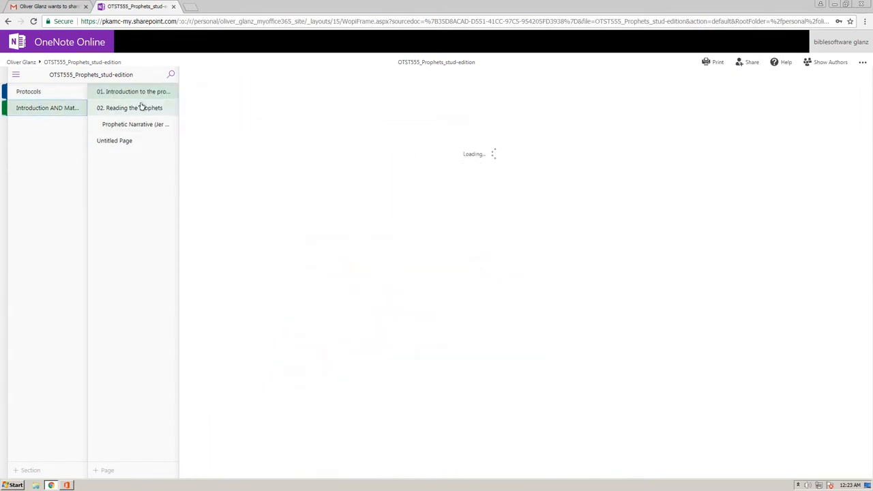
View the '01. Introduction to the prophets' page and its annotated book chart
left_click(134, 91)
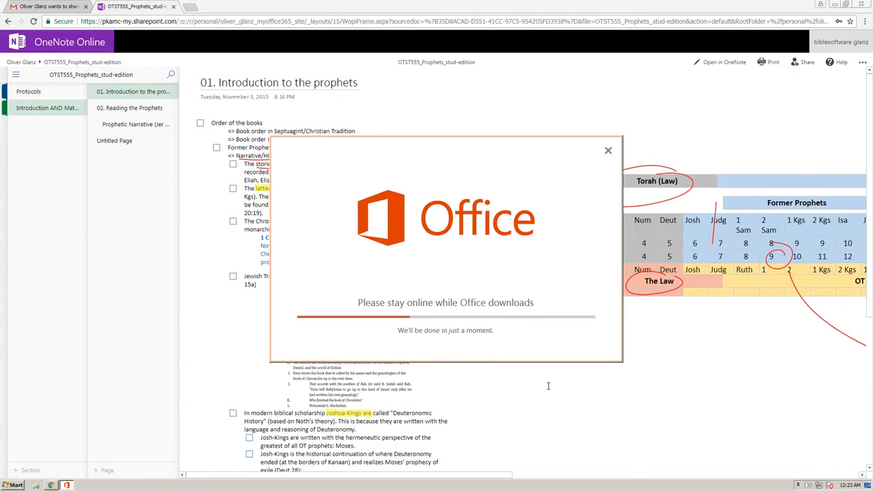
mouse_move(368, 259)
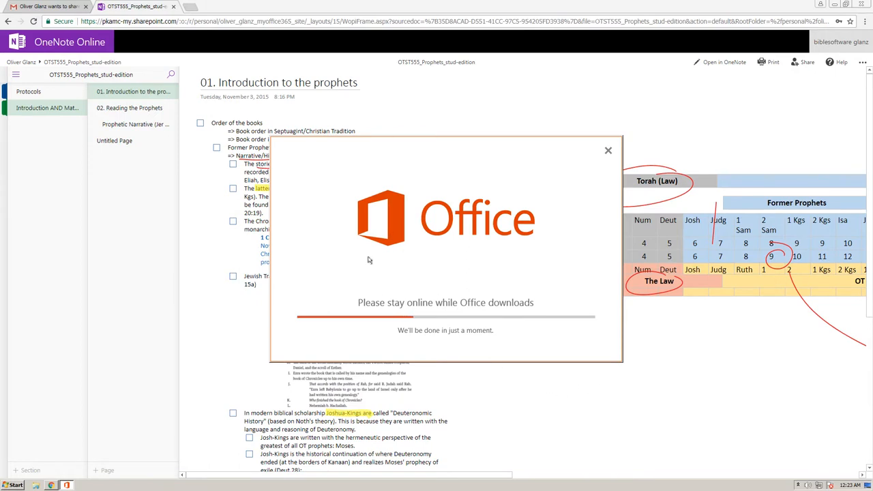
mouse_move(690, 362)
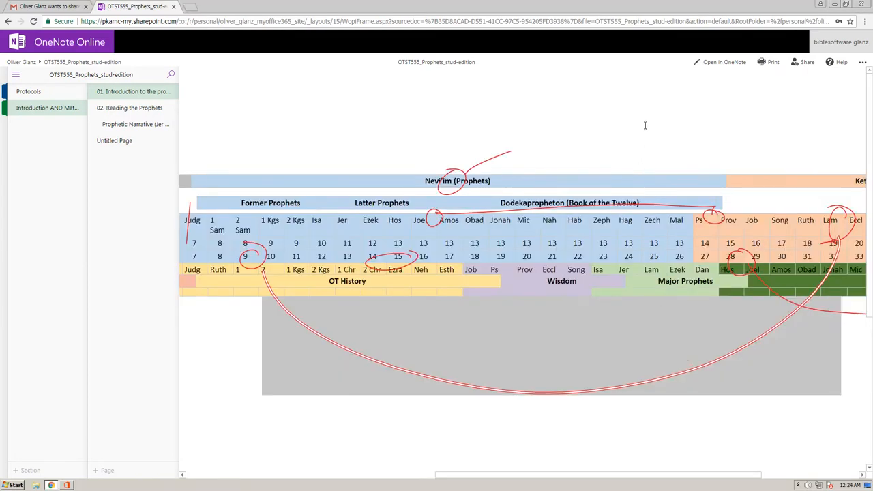
scroll("left", 3)
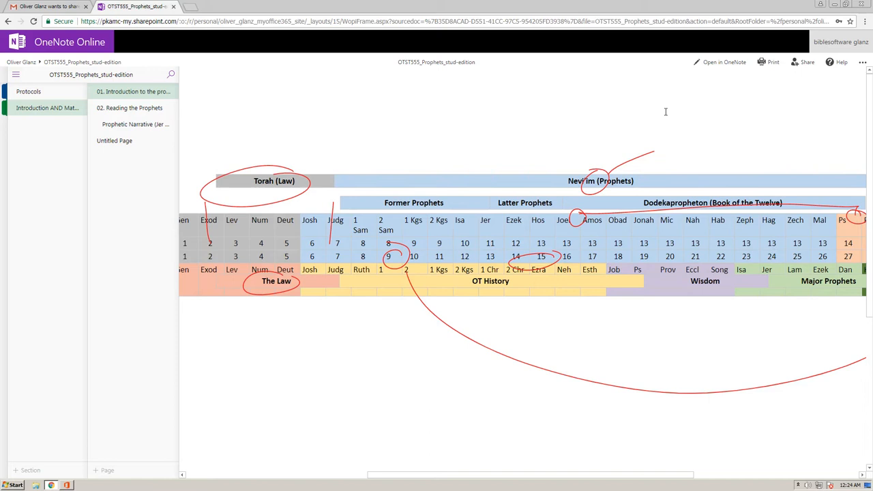
mouse_move(378, 3)
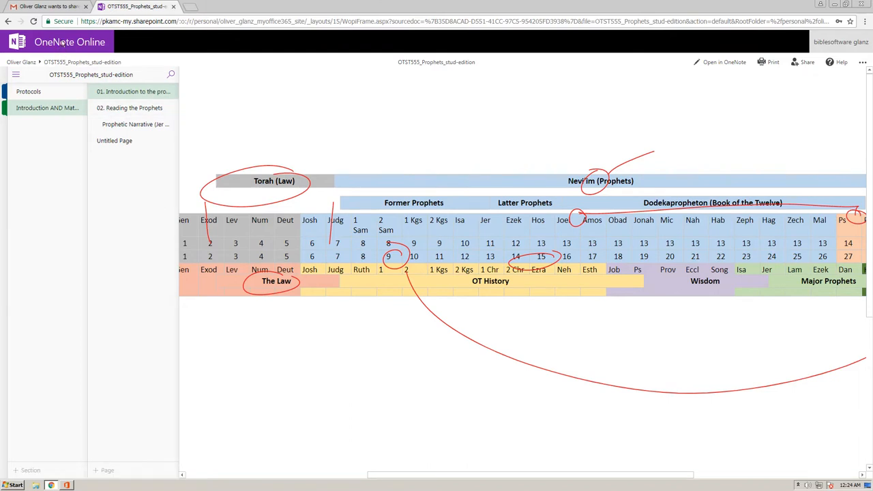
mouse_move(678, 66)
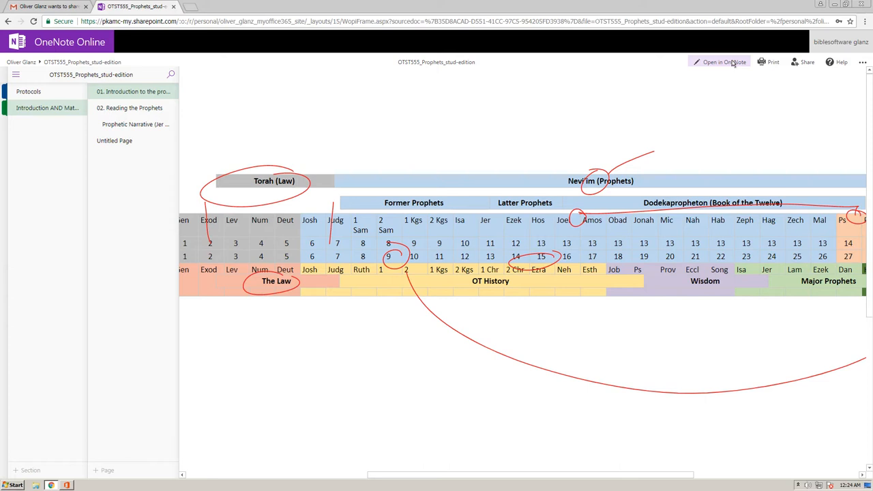
mouse_move(731, 66)
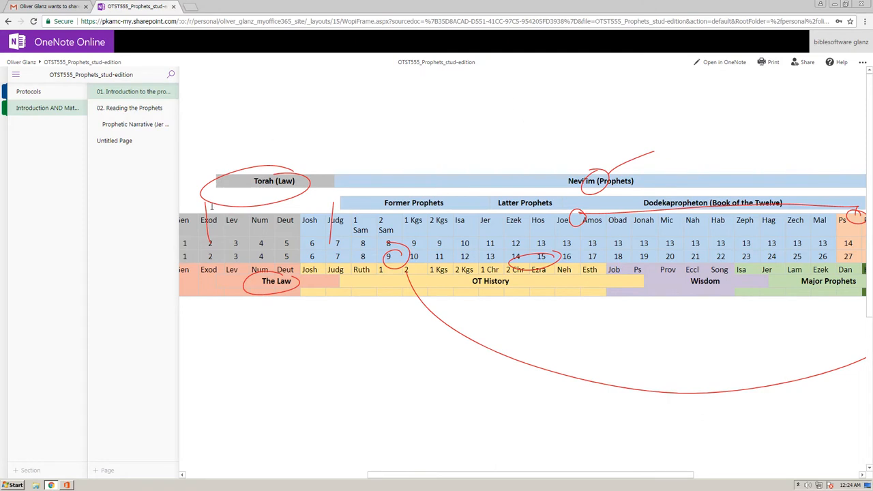
mouse_move(240, 390)
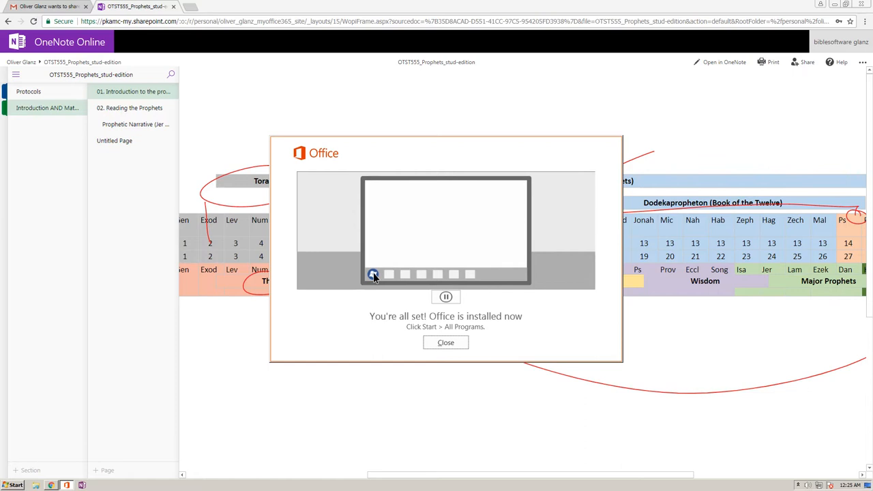
Dismiss the Office installed notice and show All Programs in the Start menu
left_click(445, 342)
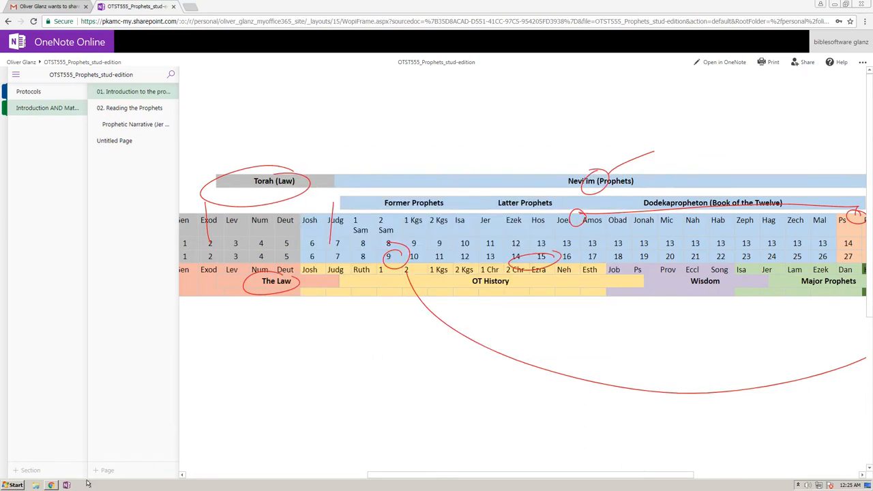
left_click(12, 486)
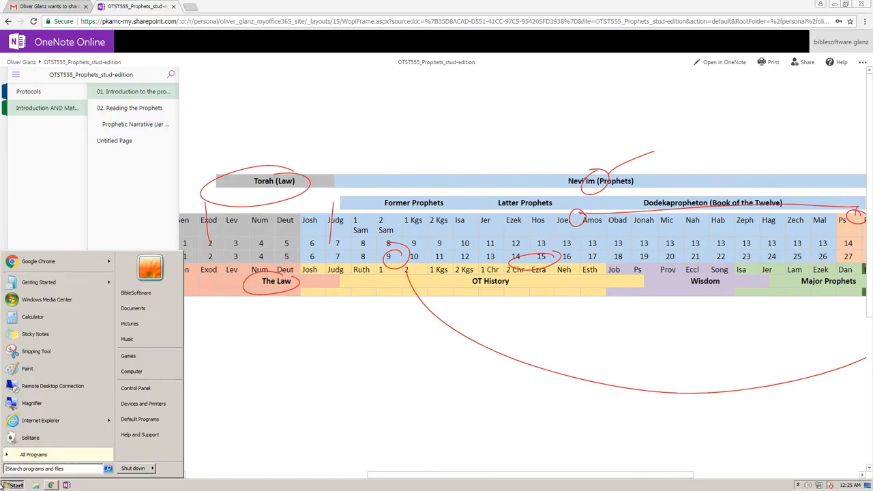
left_click(33, 454)
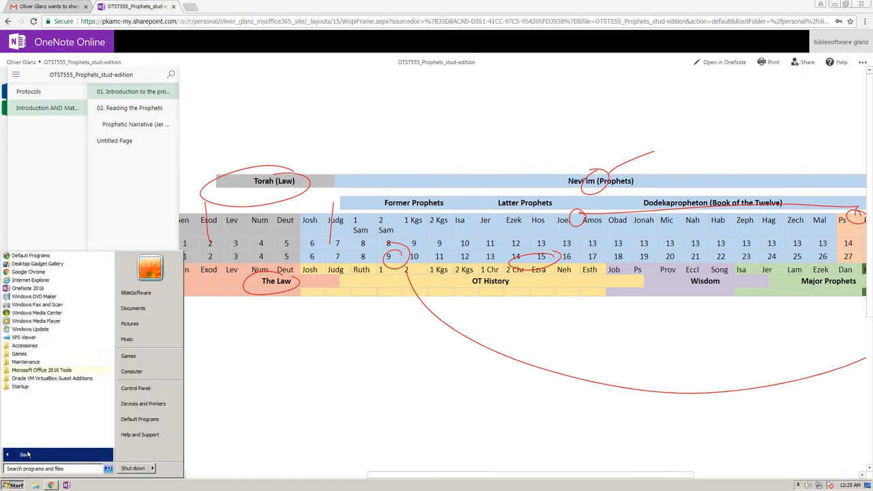
mouse_move(27, 288)
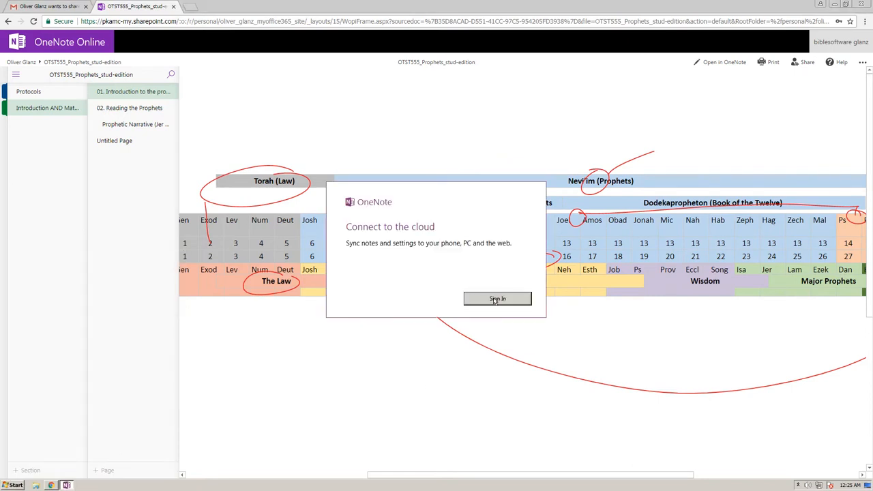
left_click(497, 299)
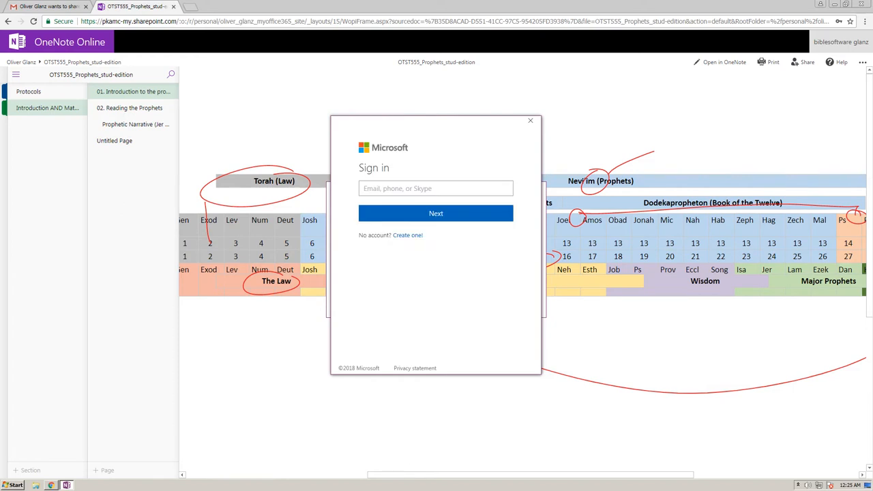
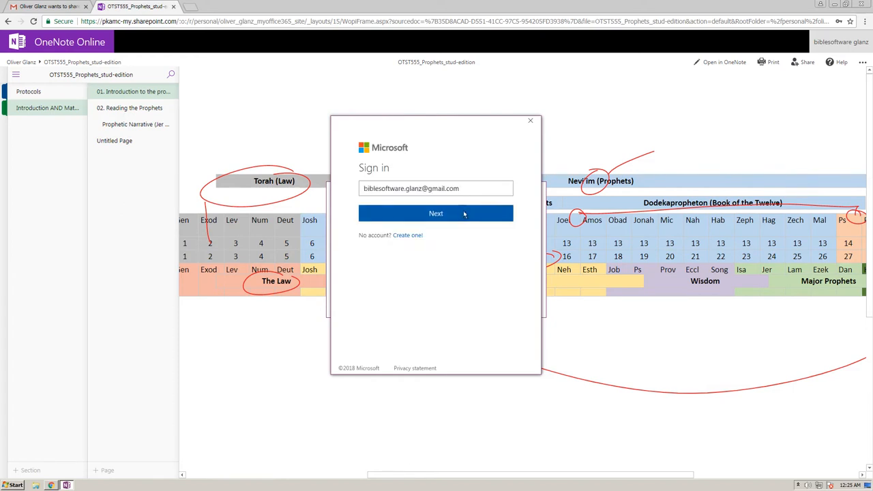
left_click(437, 212)
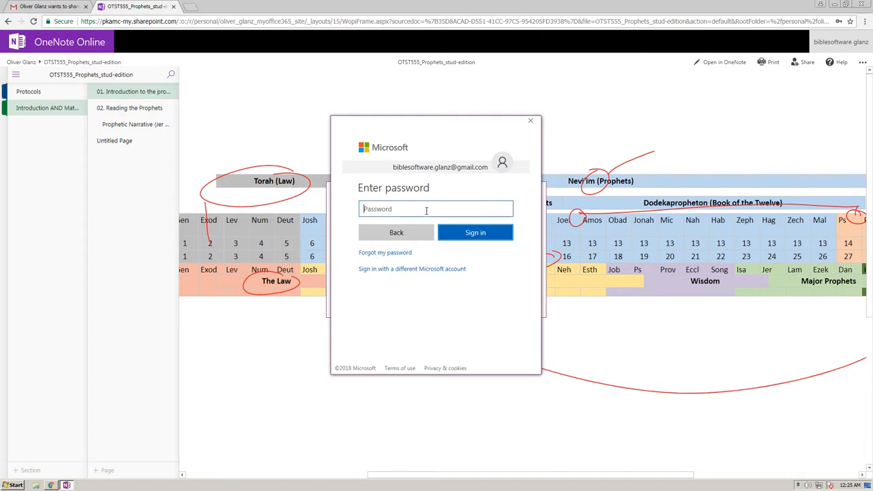
left_click(475, 232)
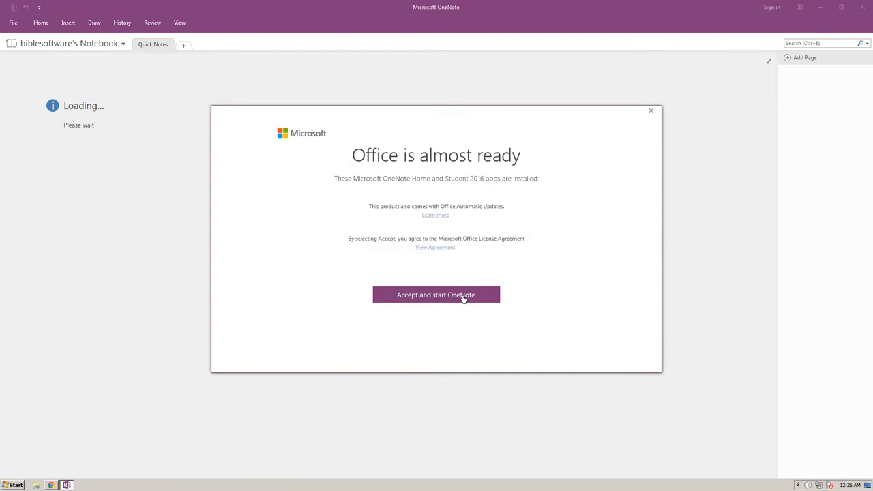
Accept the license and check the notebook list and Open Other Notebooks
left_click(437, 295)
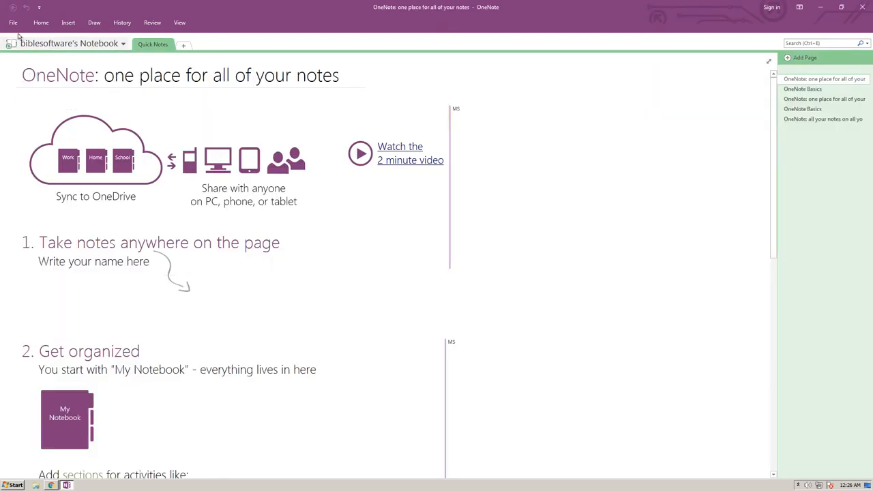
left_click(122, 43)
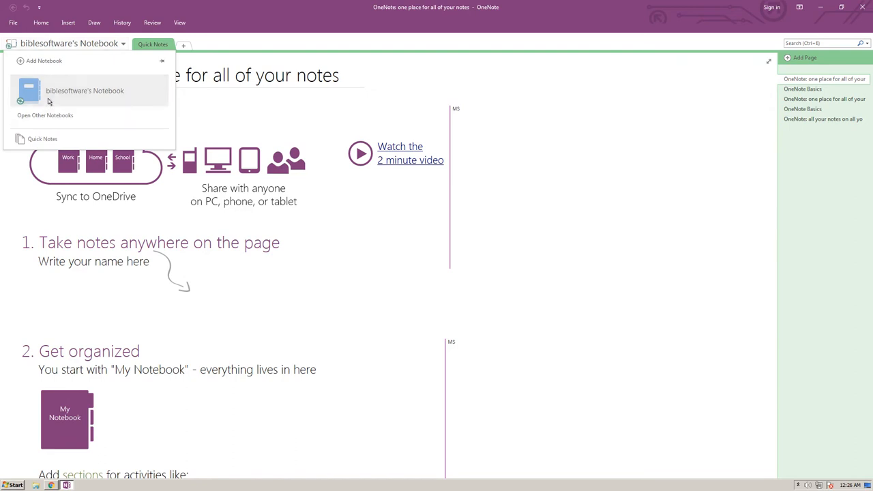
mouse_move(105, 123)
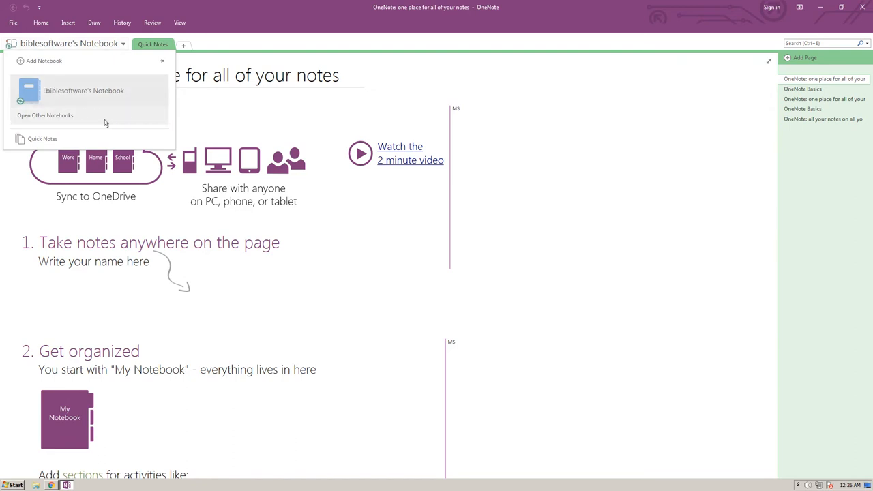
mouse_move(49, 122)
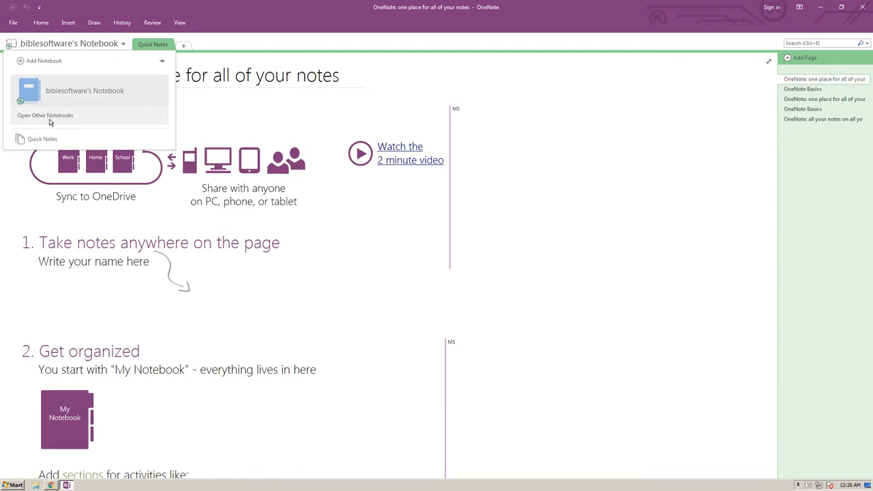
left_click(45, 115)
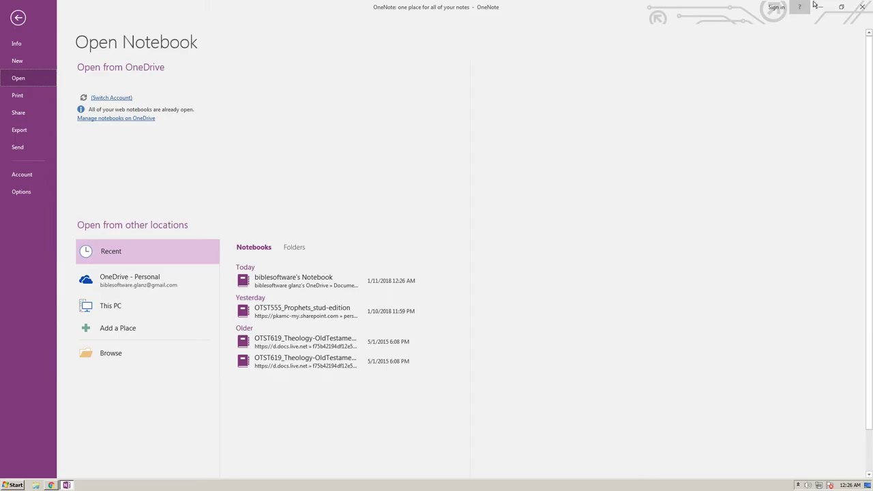
Check the signed-in account under File > Account and switch between desktop OneNote and the browser notebook
left_click(303, 311)
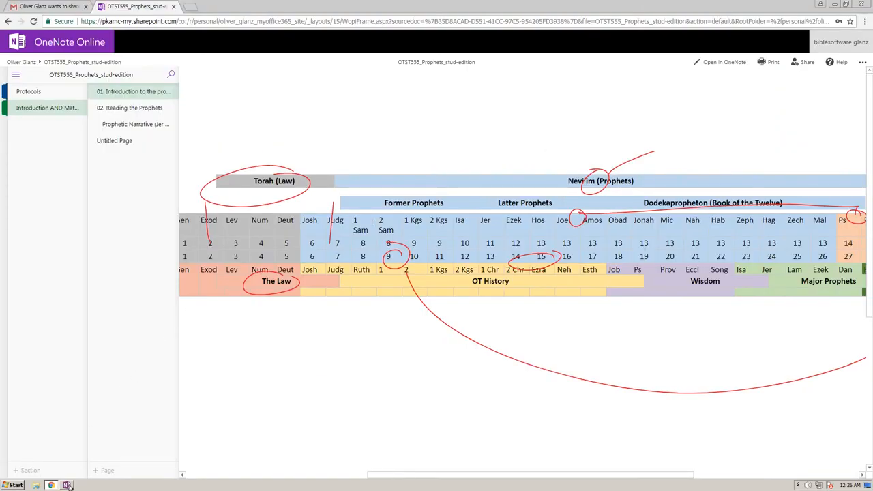
left_click(67, 486)
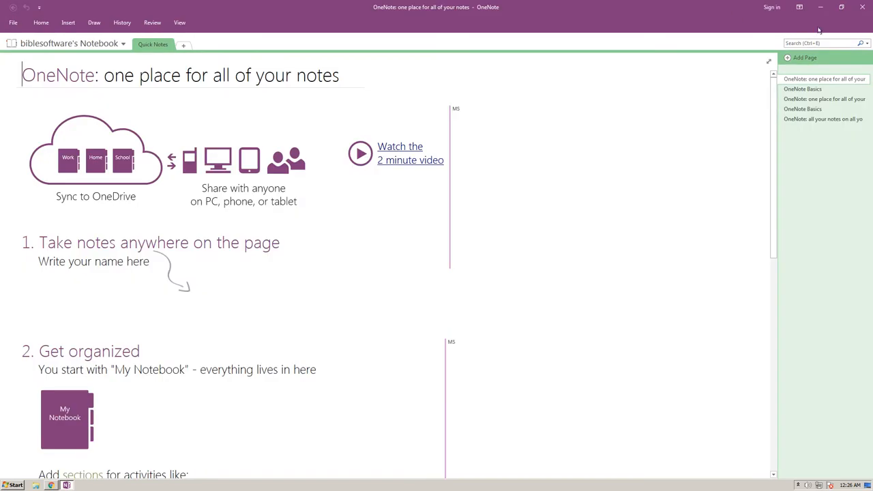
left_click(772, 7)
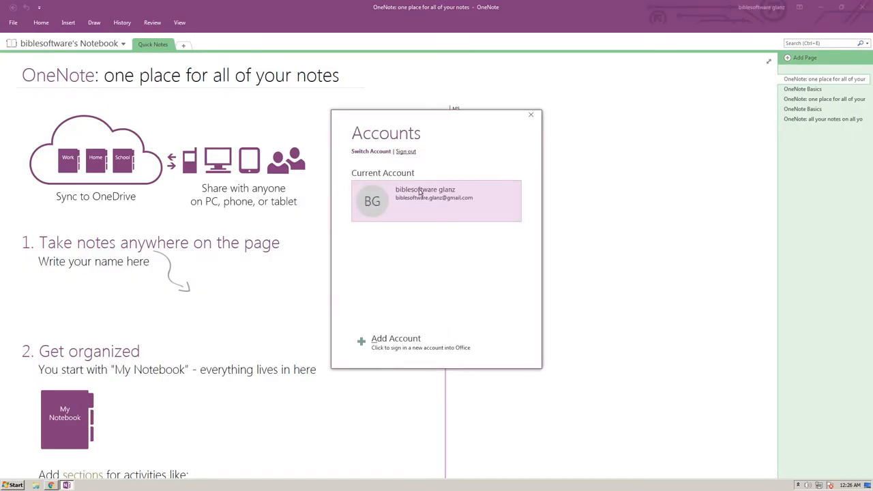
left_click(532, 115)
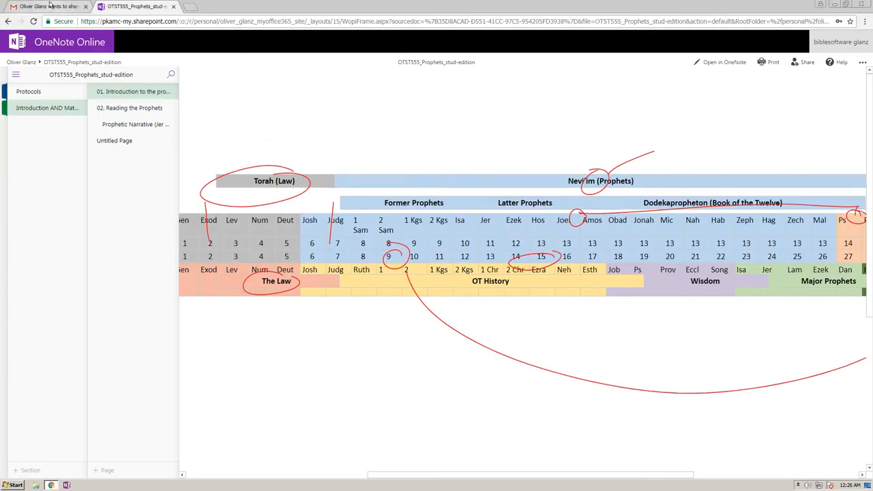
Return to the shared notebook link and launch the class notebook in desktop OneNote
left_click(43, 5)
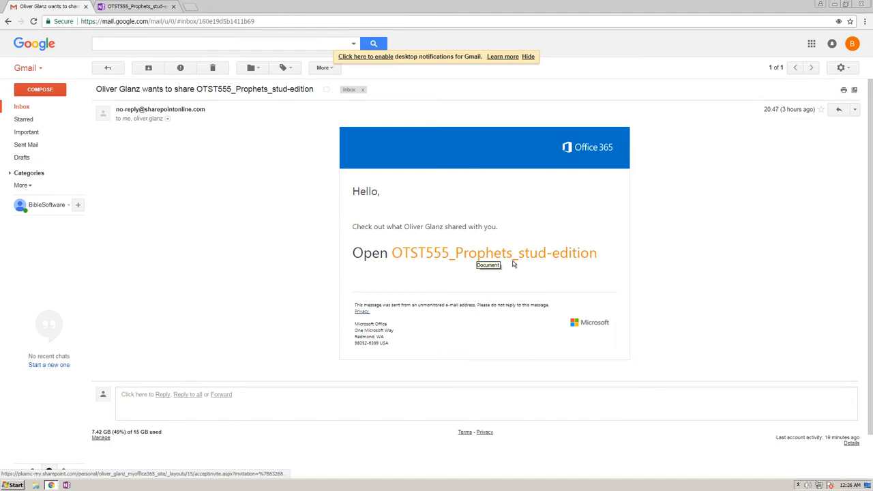
left_click(493, 252)
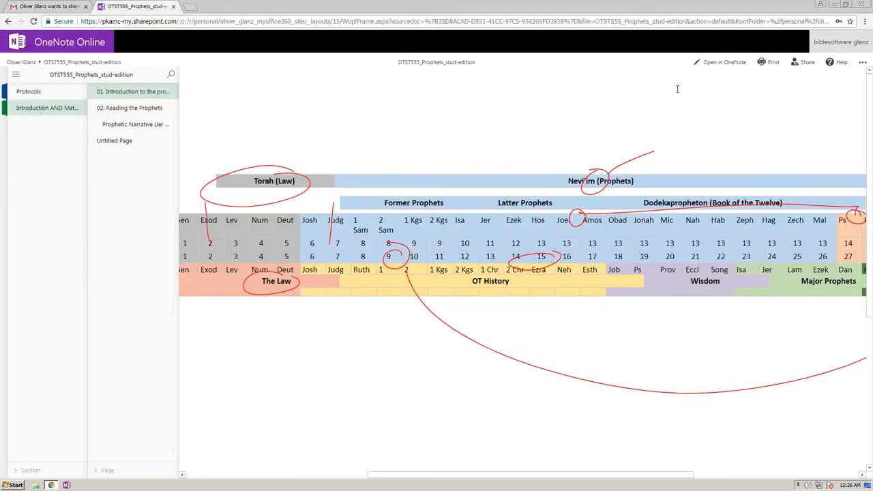
mouse_move(718, 63)
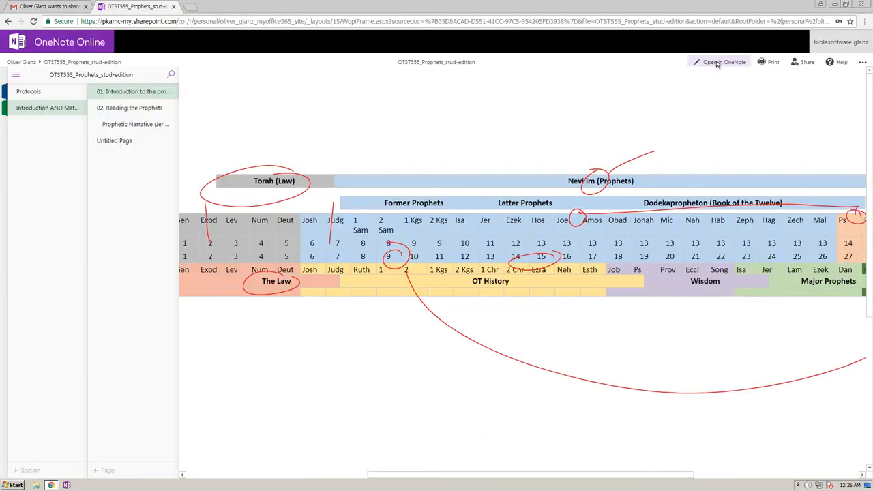
left_click(720, 63)
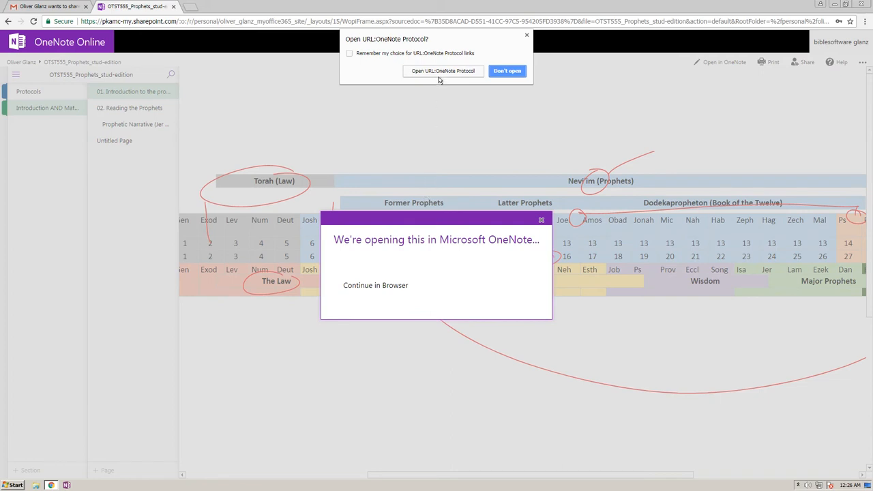
mouse_move(436, 75)
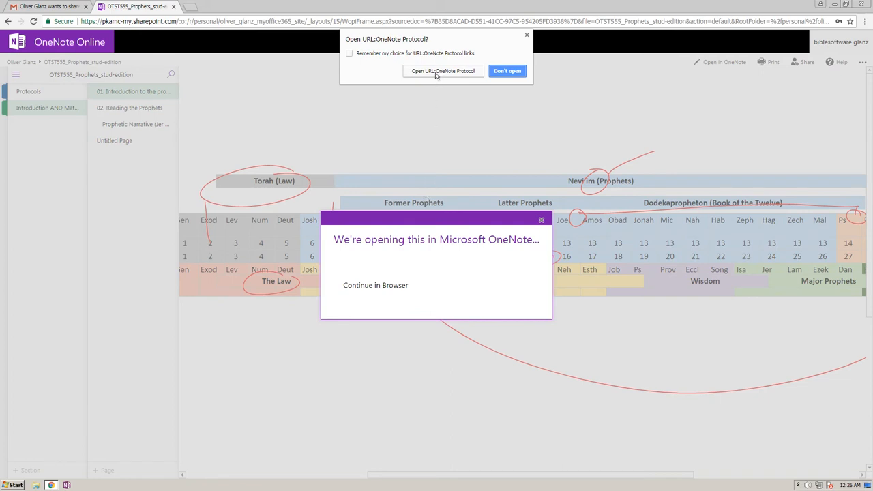
Allow the browser launch, accept the security notice and answer that the user is a student
left_click(444, 70)
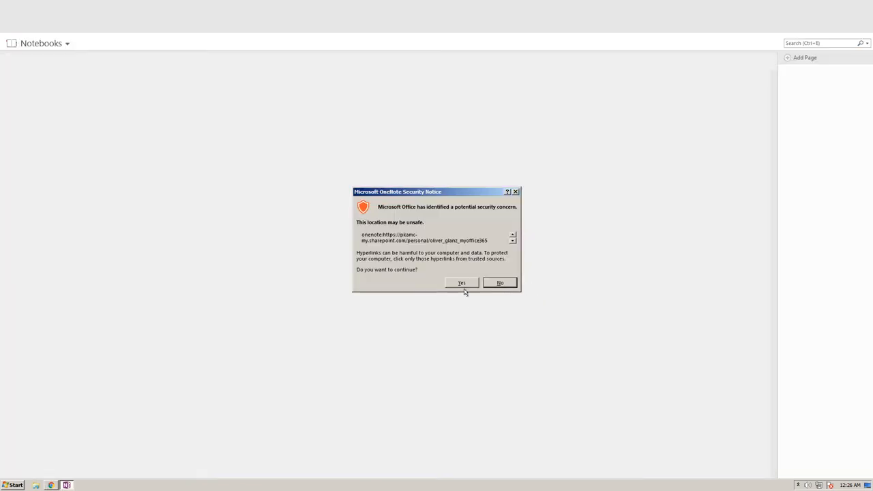
left_click(461, 283)
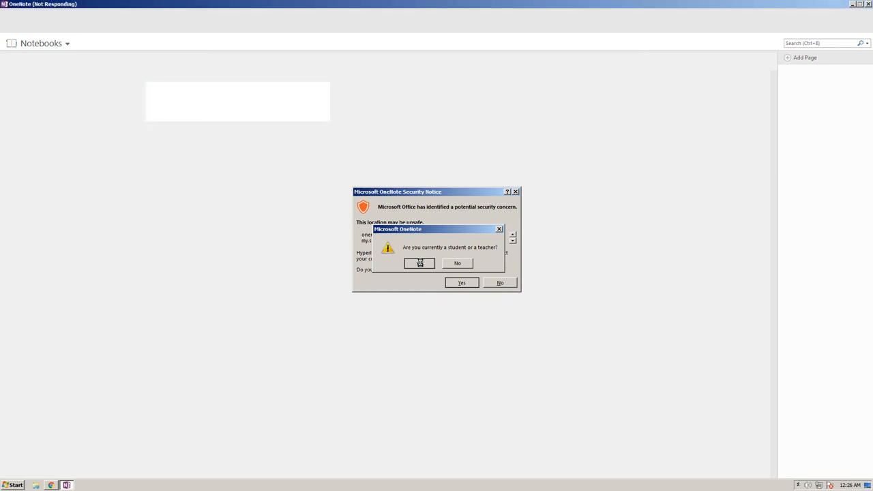
left_click(420, 264)
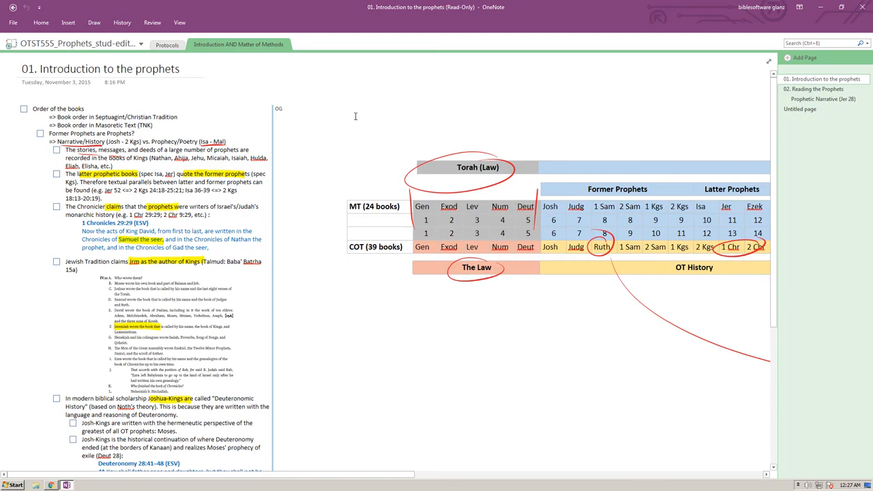
Show the Prophetic Narrative (Jer 28) page with its Jeremiah 28 study notes
scroll("down", 3)
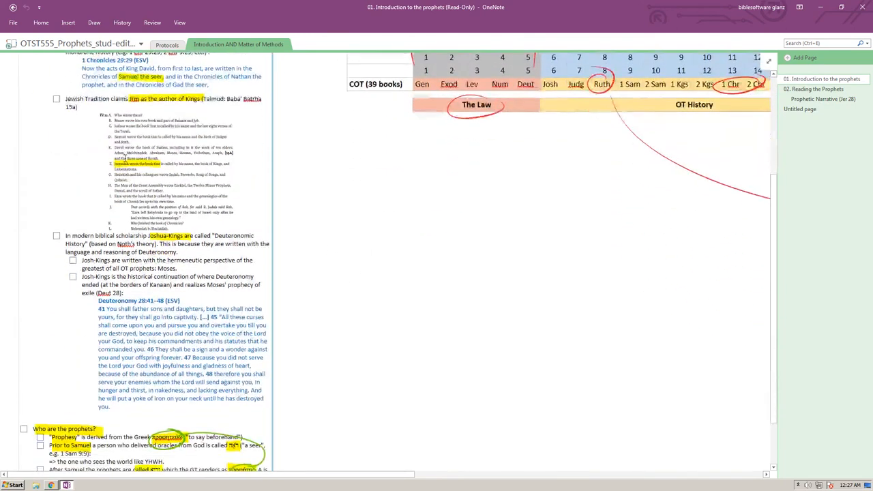
scroll("up", 3)
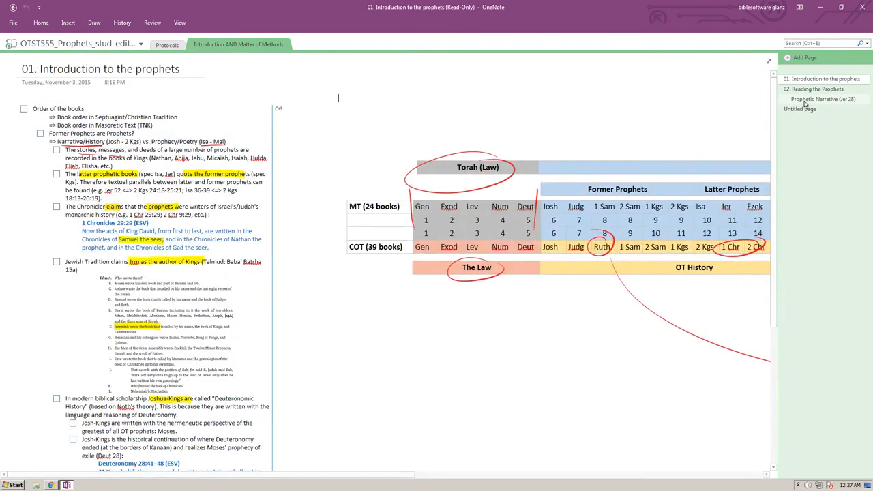
left_click(821, 98)
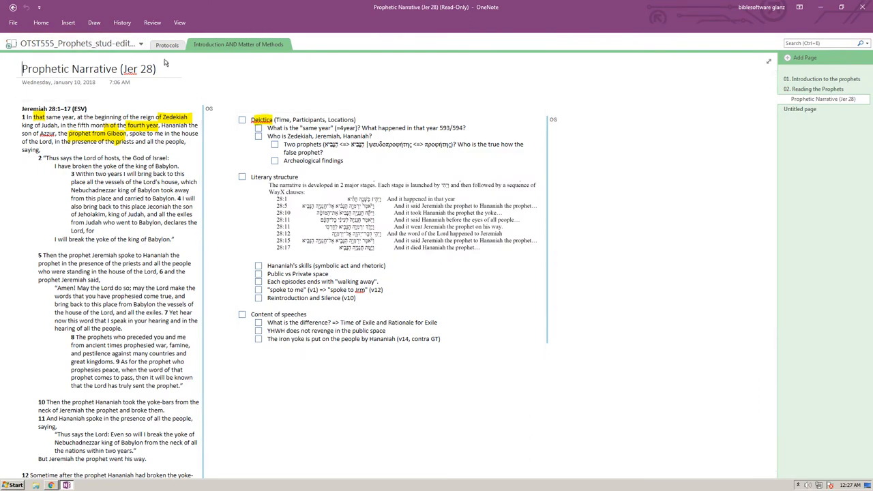
mouse_move(294, 9)
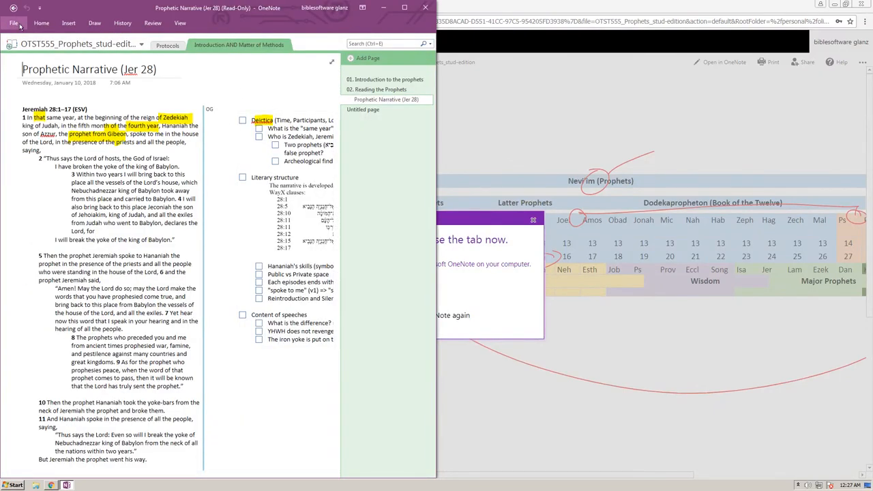
Create a new OneDrive notebook named 'test' from the File menu
left_click(14, 22)
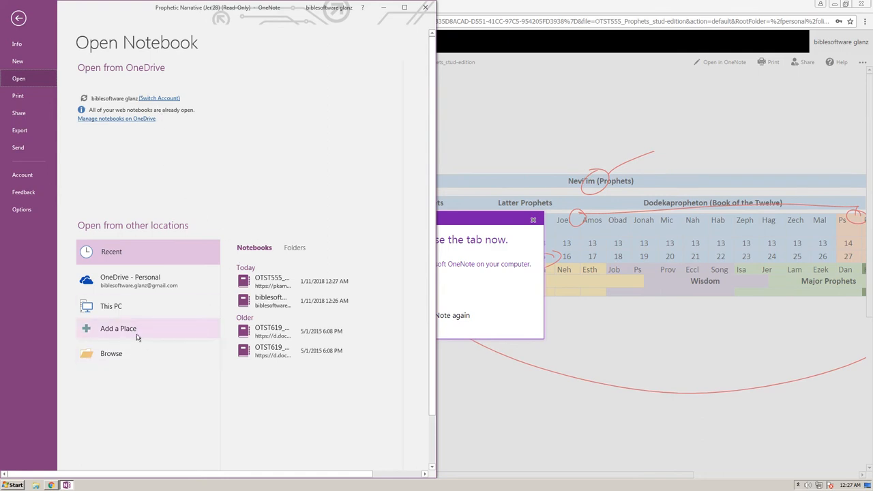
mouse_move(18, 61)
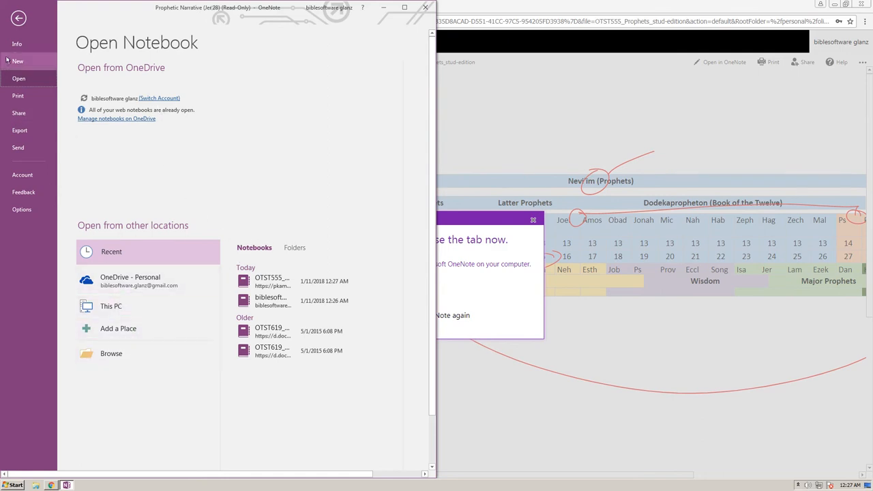
left_click(18, 61)
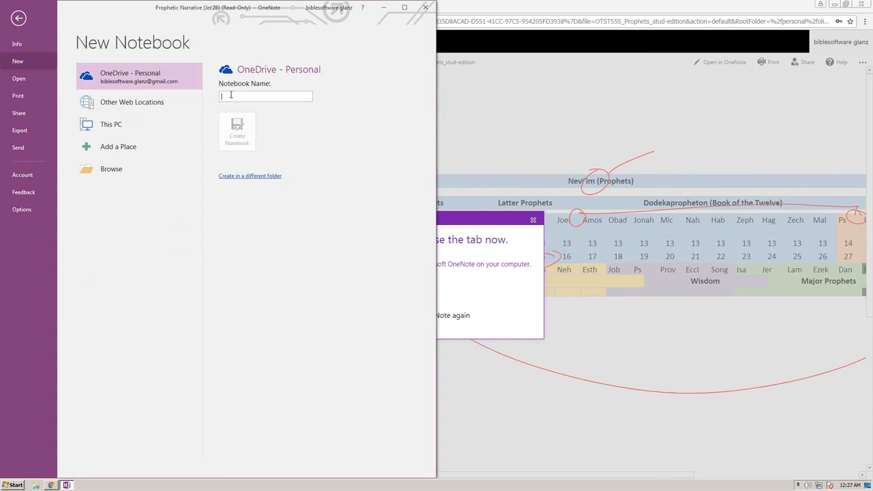
type("test")
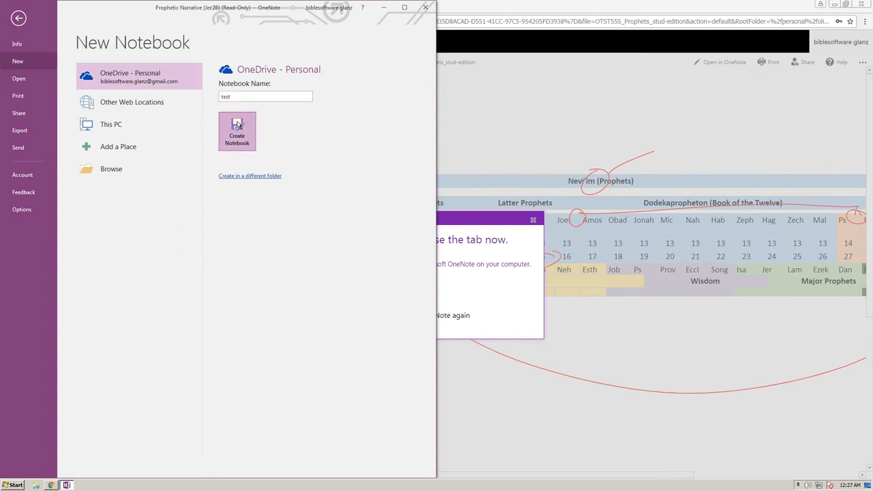
left_click(237, 131)
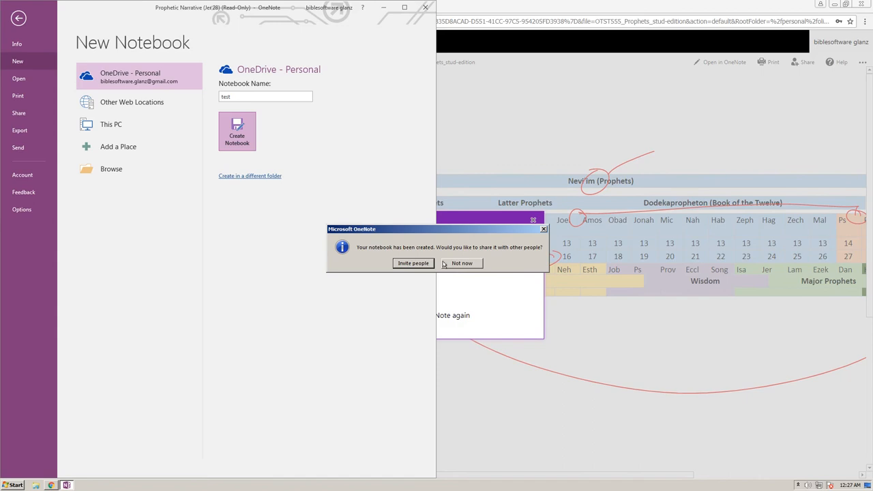
Decline sharing the new notebook and move its window over the browser
left_click(461, 264)
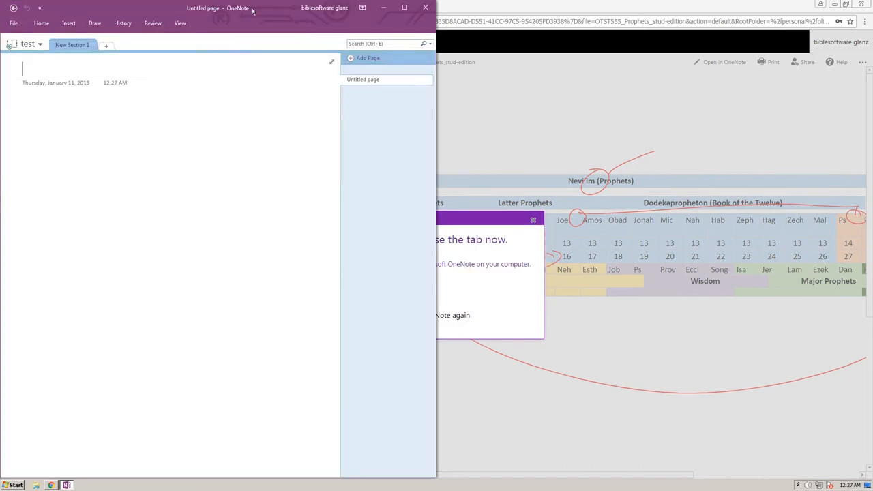
left_click_drag(239, 9, 584, 79)
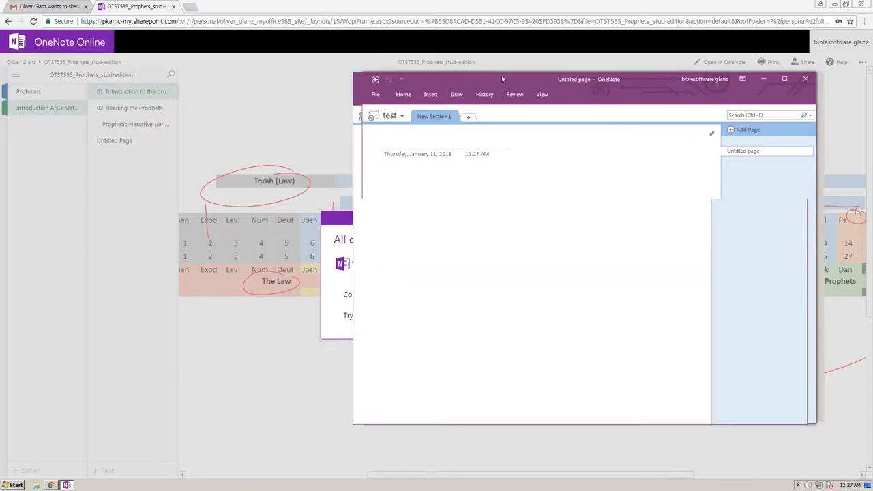
Maximize the test notebook and add a second window showing the OTST555_Prophets_stud-edition notebook
left_click(783, 78)
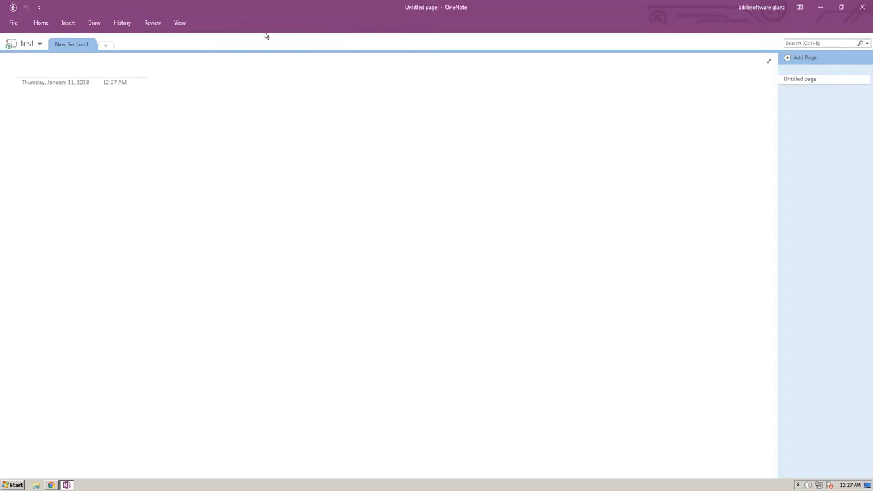
left_click(180, 22)
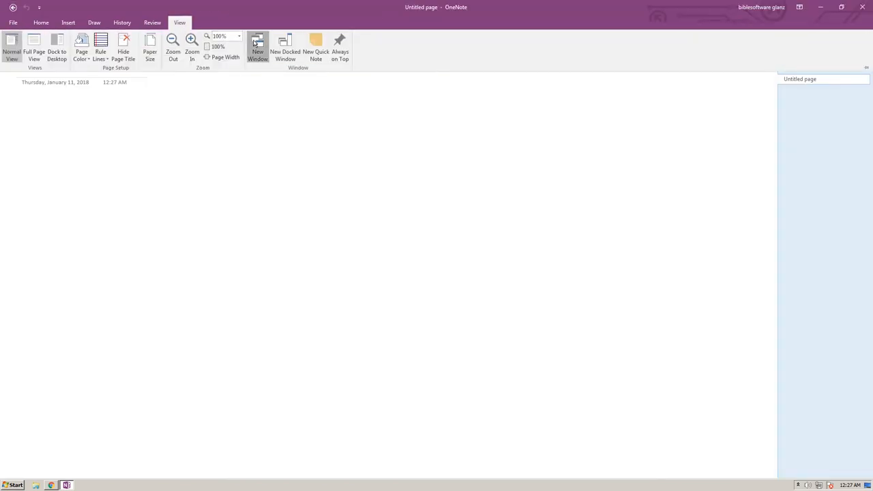
left_click(256, 47)
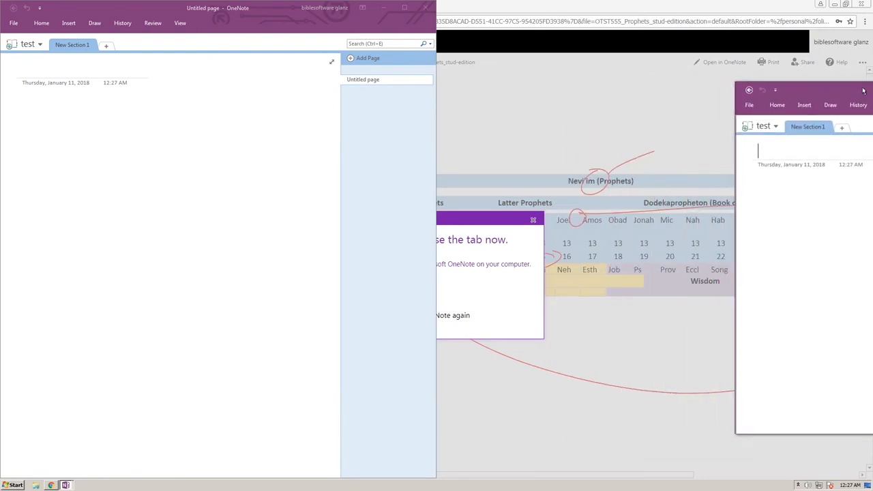
left_click(864, 90)
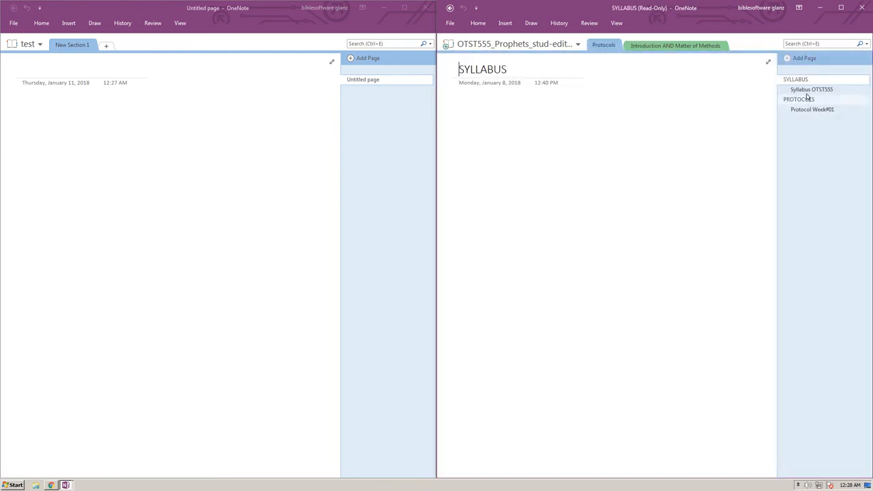
Copy the Introduction AND Matter of Methods section into test and show its 01. Introduction to the prophets page
left_click(812, 109)
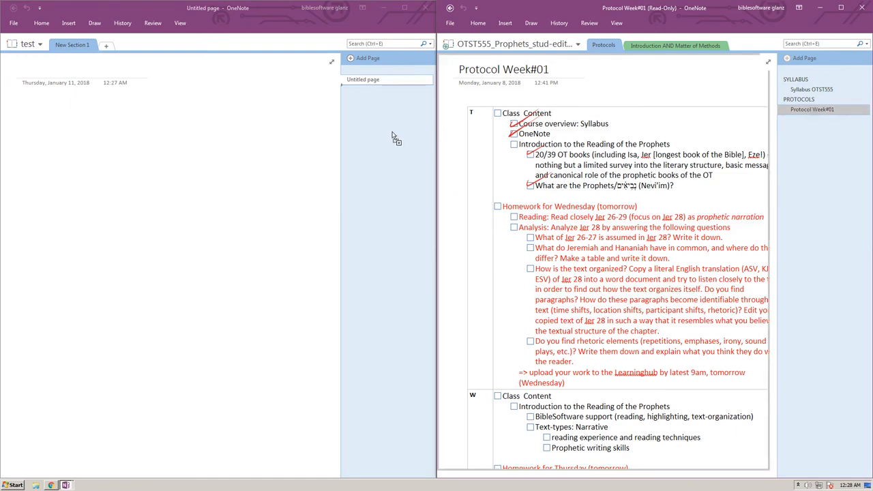
left_click(368, 90)
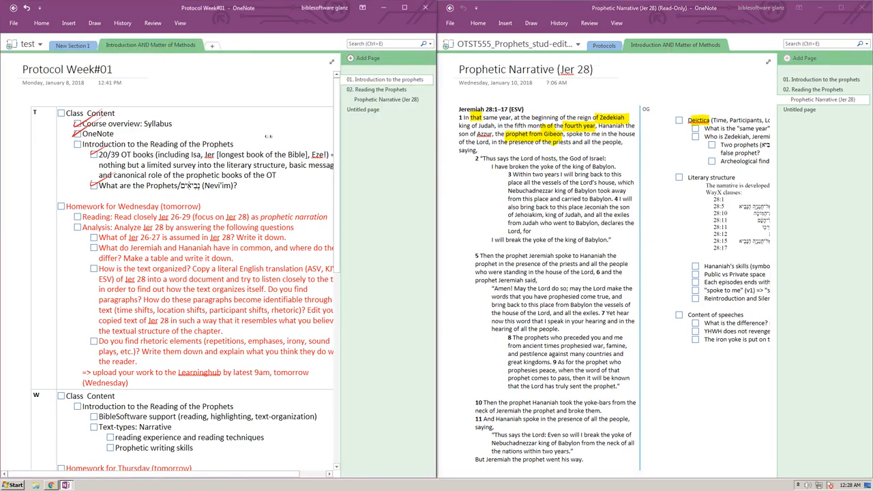
left_click(382, 79)
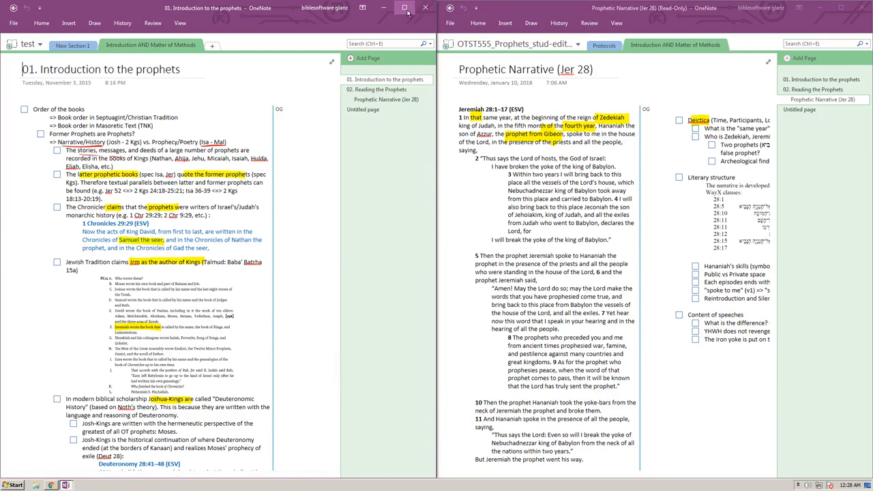
Write 'Hello as' on the page and paste a screen clipping of the Torah books table below it
left_click(407, 8)
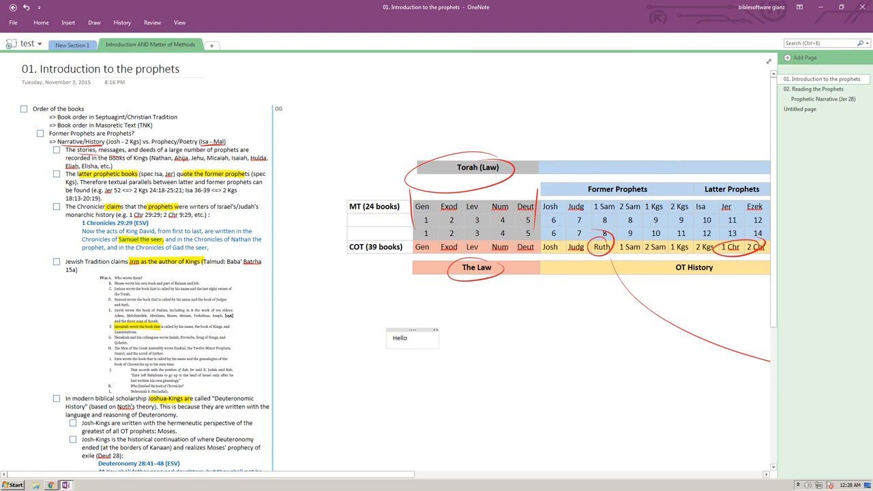
left_click(94, 22)
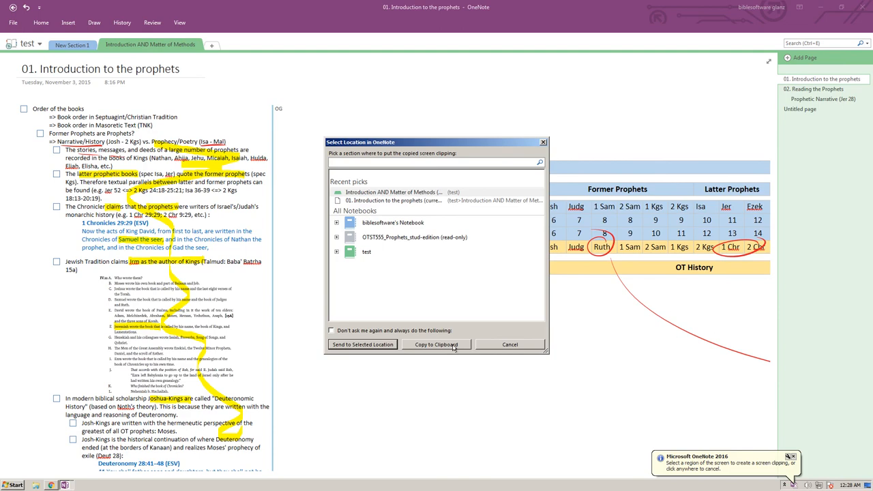
left_click(436, 344)
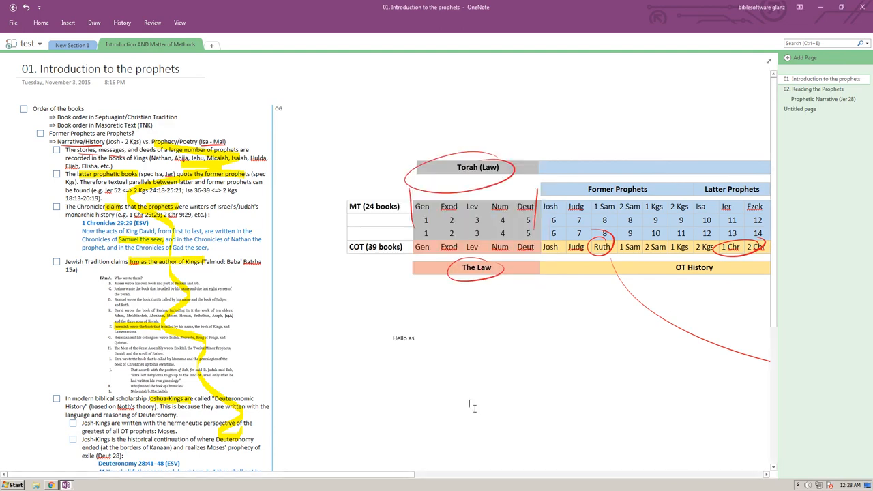
scroll("down", 3)
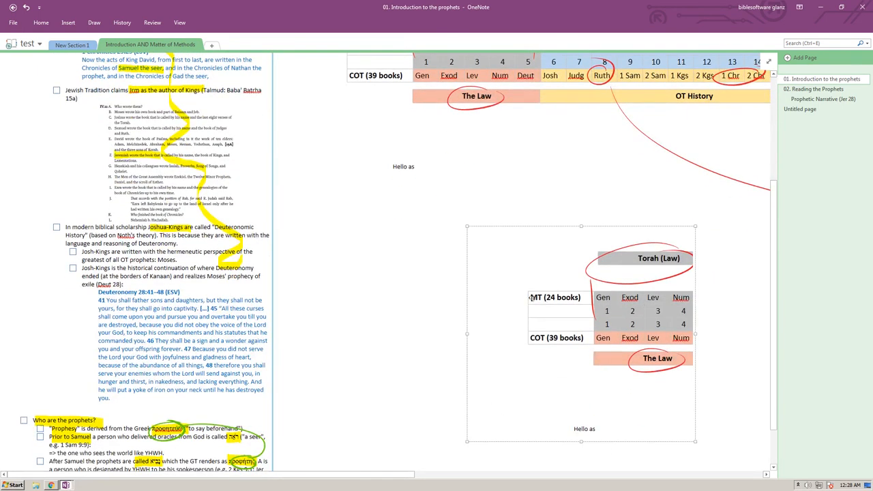